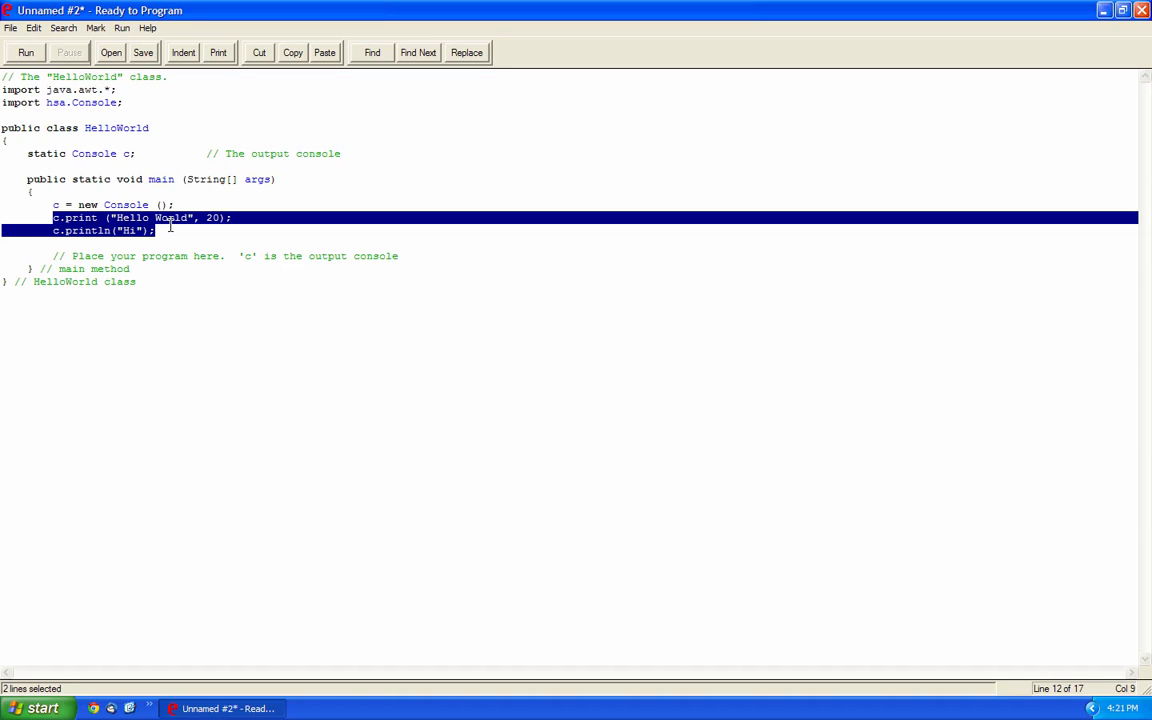
Replace the two sample print lines with c.println("Please enter your name.").
{"action": "key", "text": "Delete"}
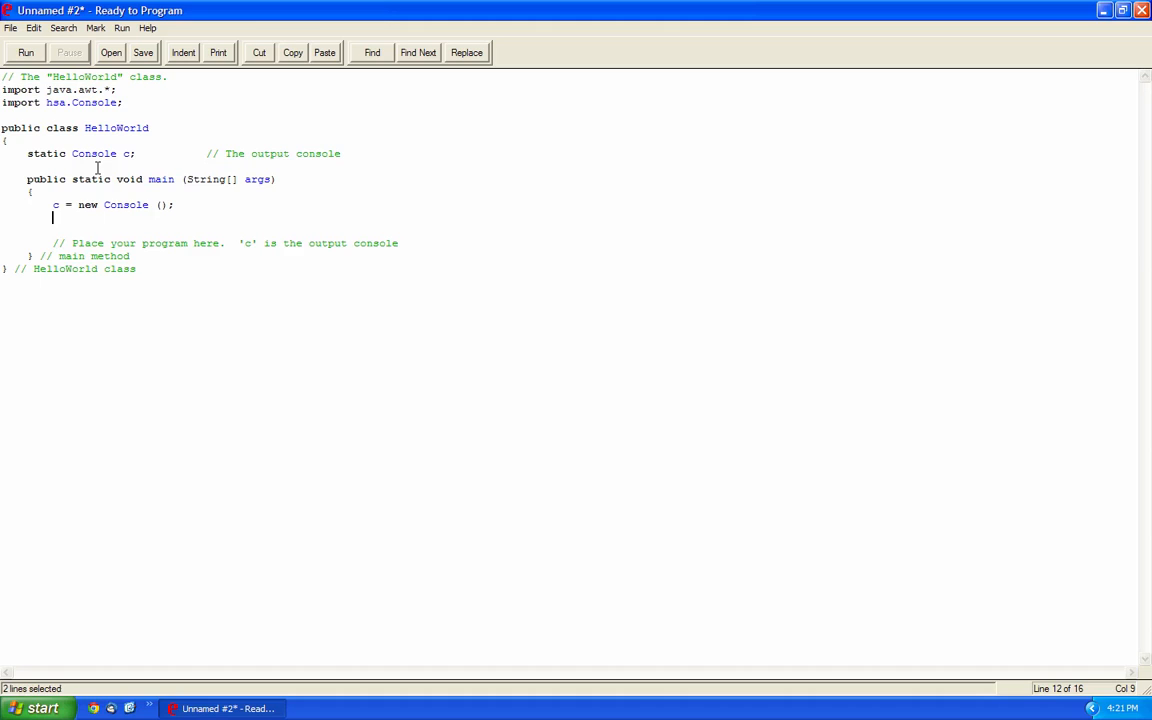
{"action": "mouse_move", "coordinate": [188, 213]}
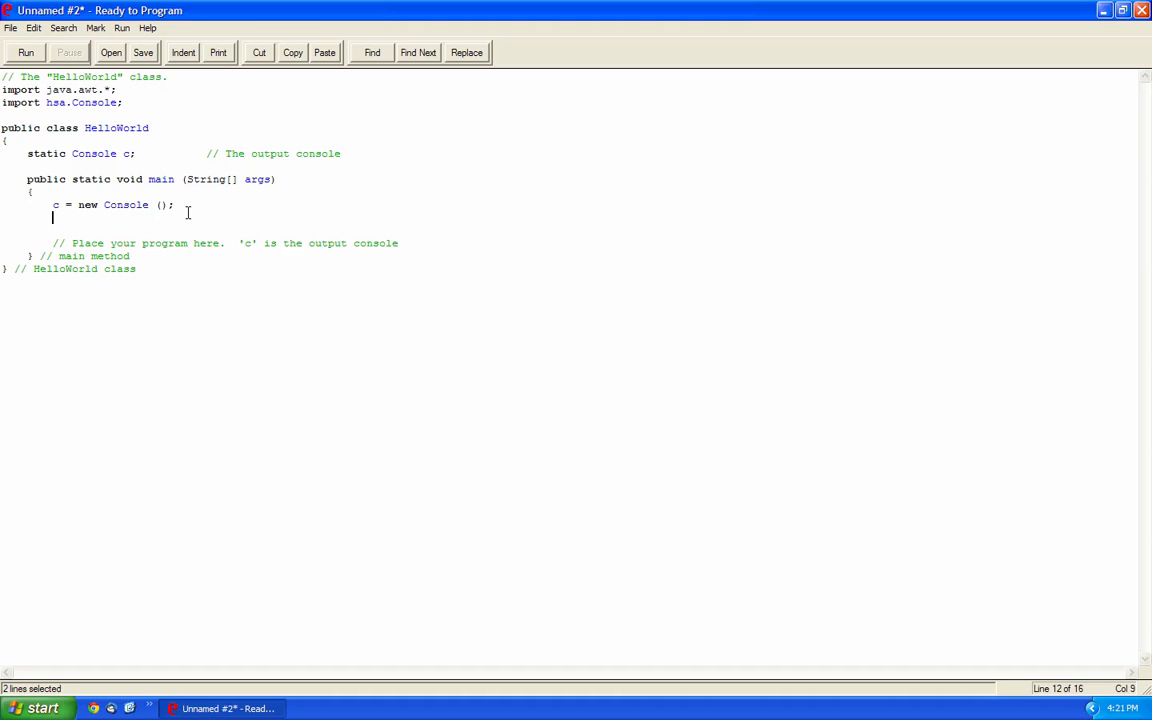
{"action": "type", "text": "c.p"}
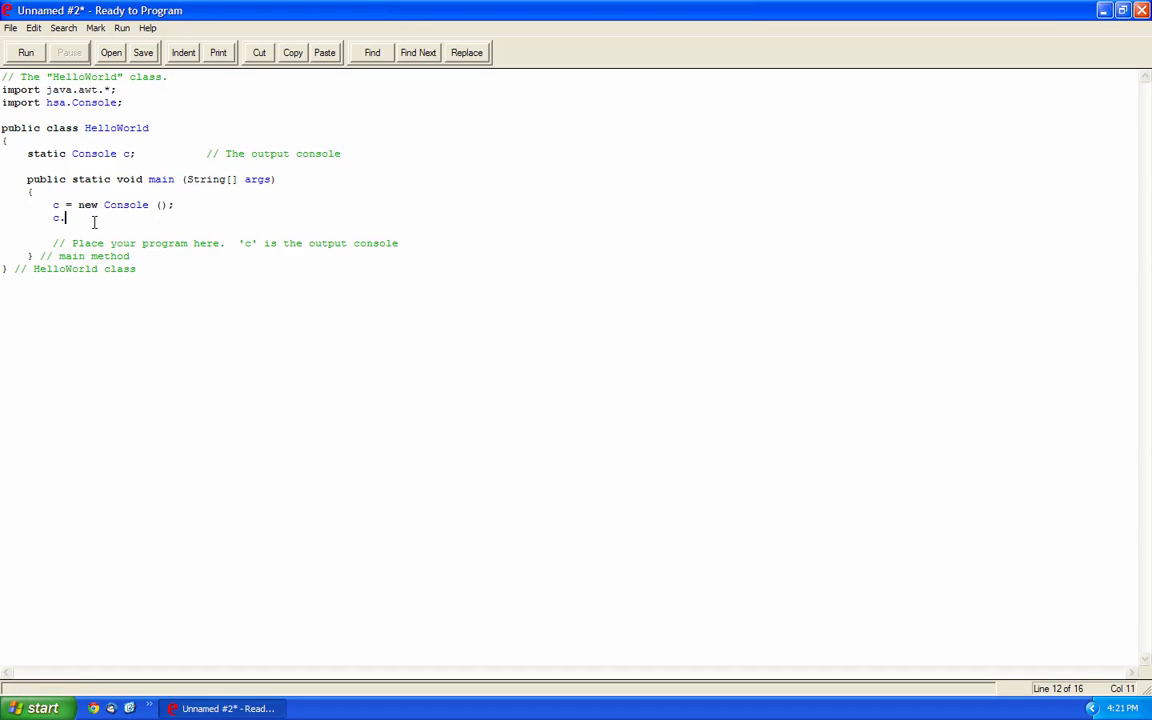
{"action": "type", "text": "prinlnt("}
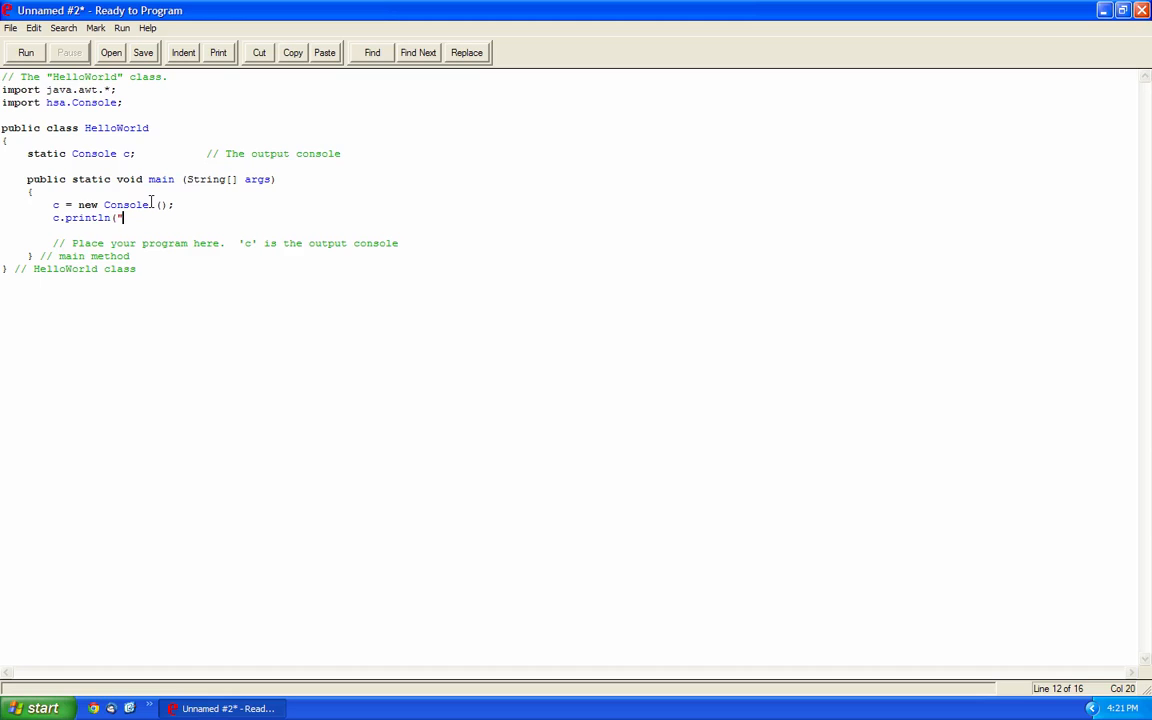
{"action": "type", "text": "Please enter"}
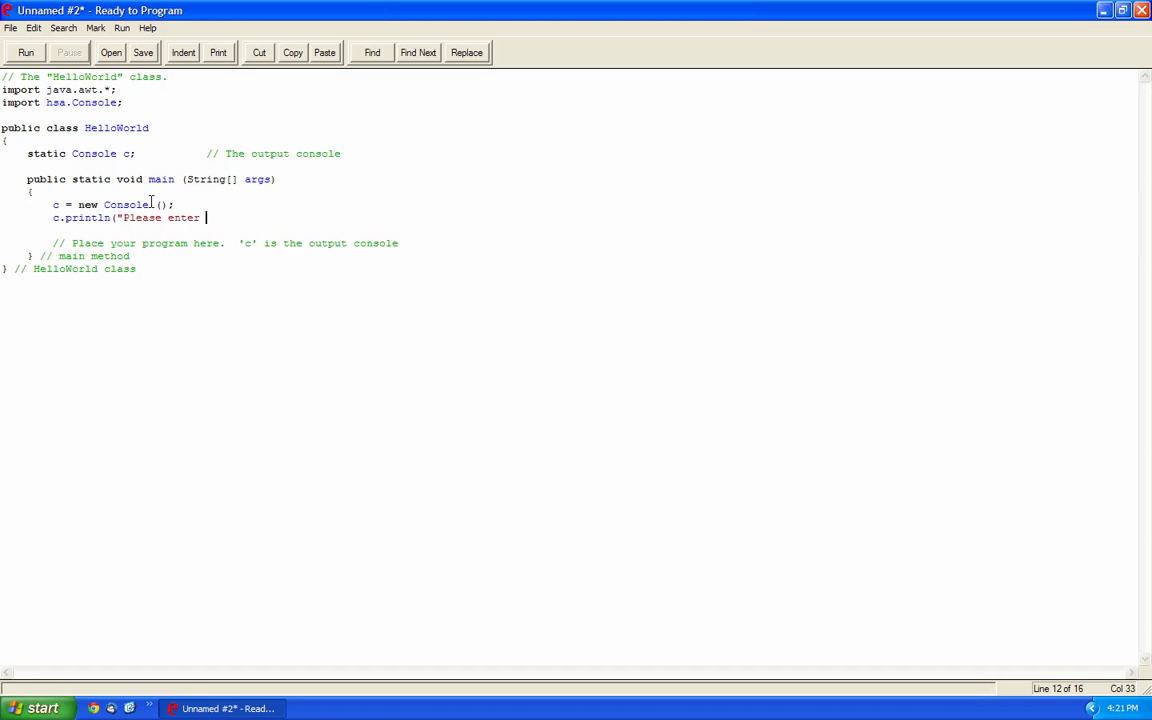
{"action": "type", "text": "your name.\")"}
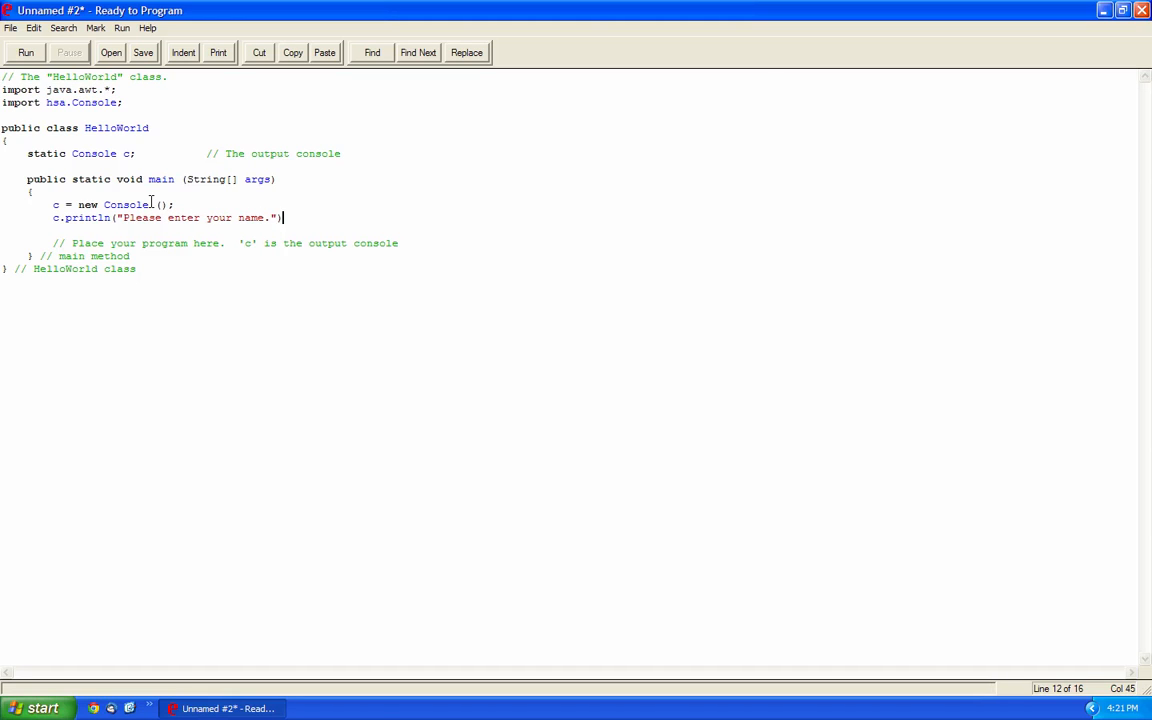
Run HelloWorld once to check the Please enter your name. prompt appears.
{"action": "left_click", "coordinate": [25, 52]}
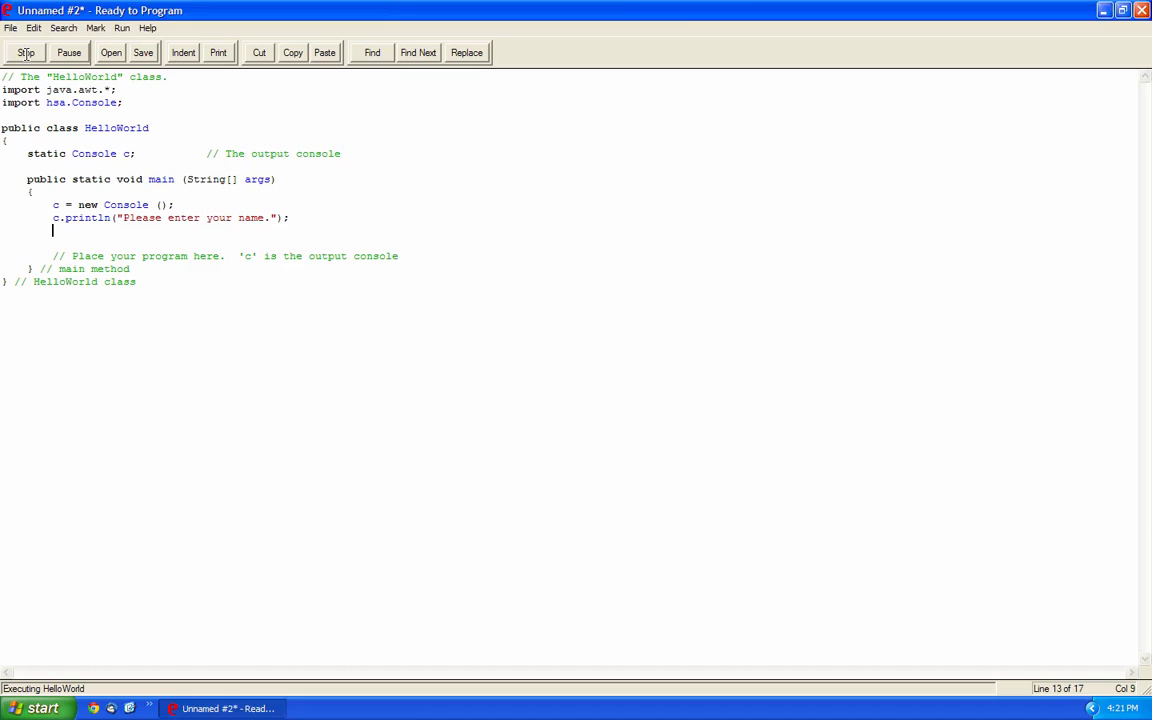
{"action": "mouse_move", "coordinate": [938, 40]}
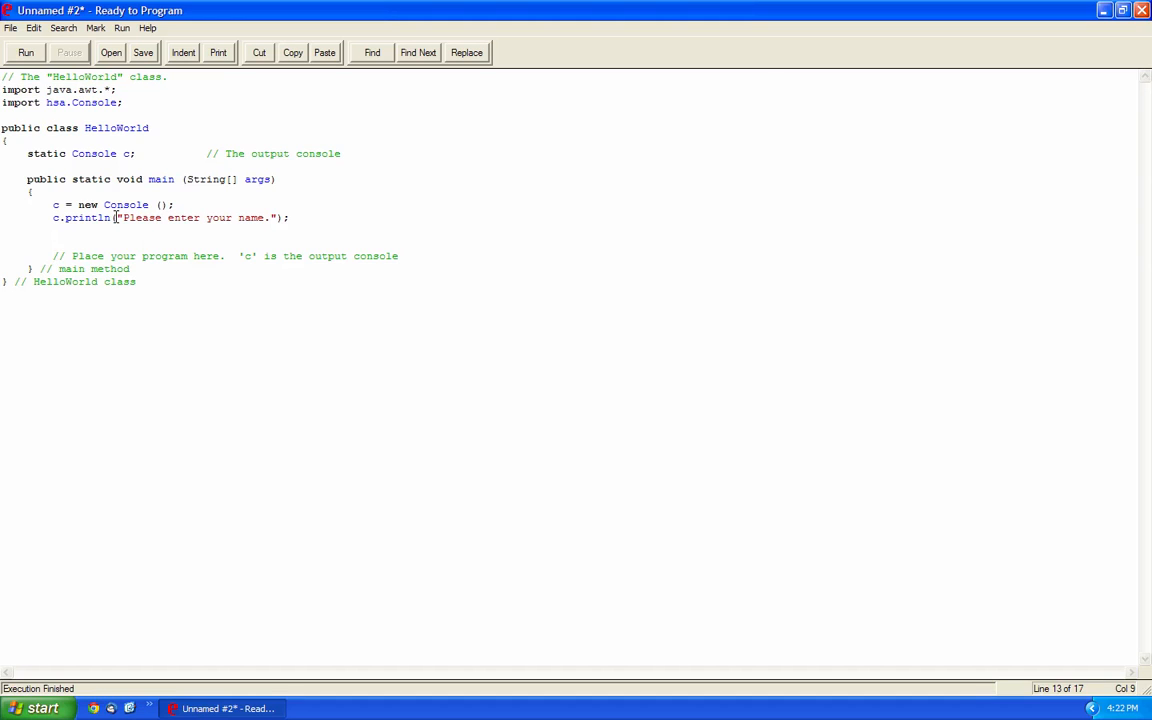
{"action": "left_click_drag", "start_coordinate": [118, 217], "coordinate": [278, 217]}
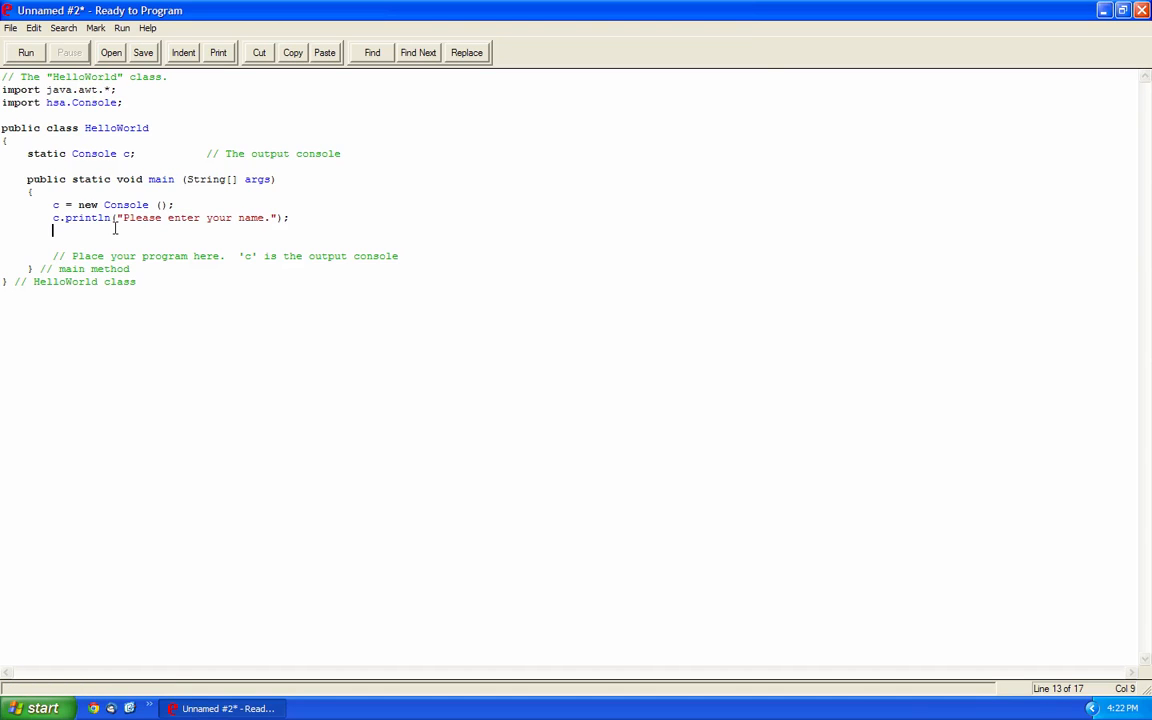
Declare String userInput = ""; in the main method.
{"action": "type", "text": "String"}
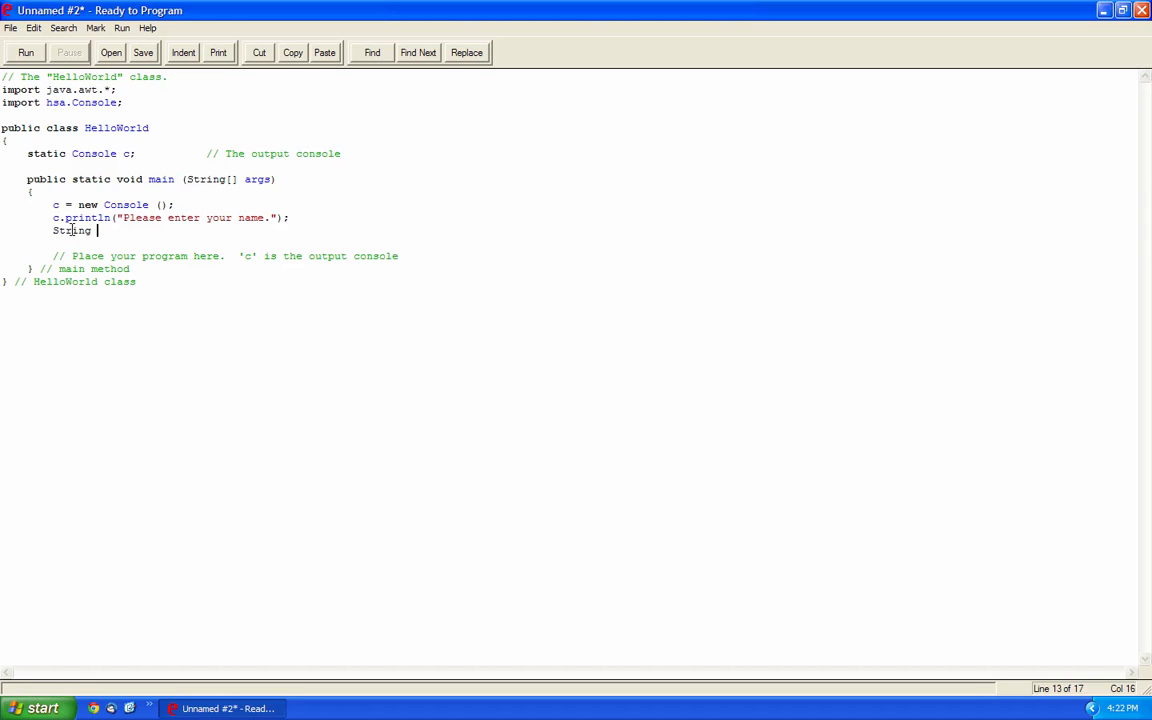
{"action": "type", "text": "user"}
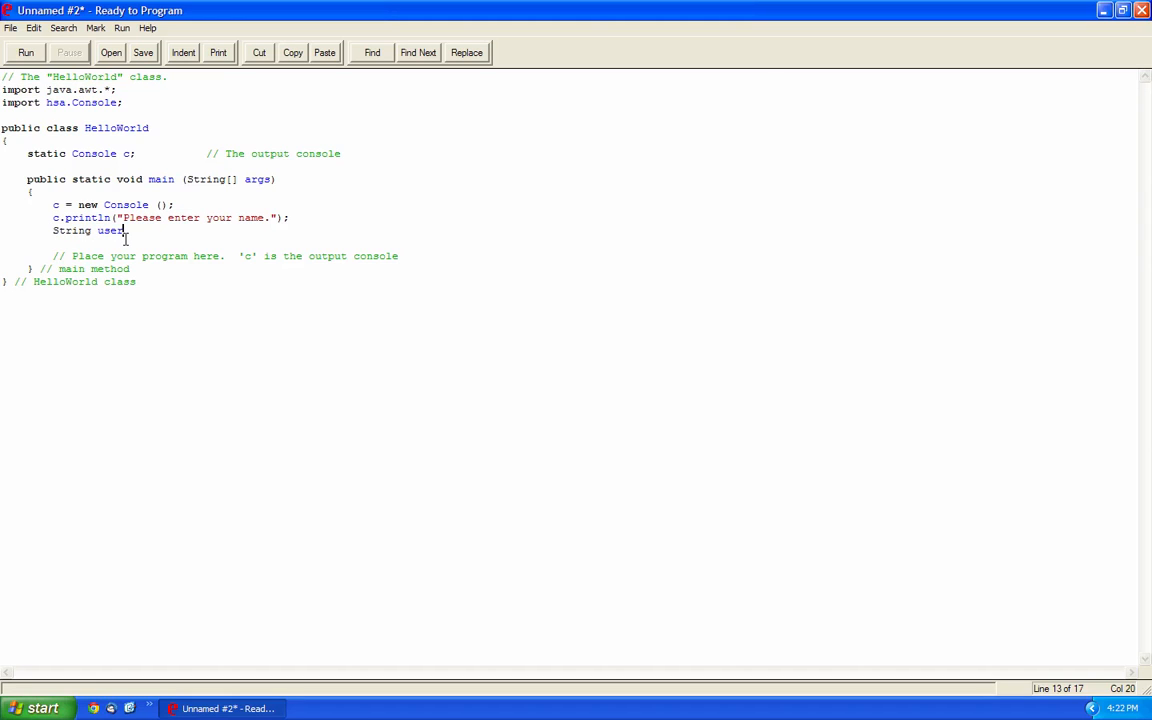
{"action": "type", "text": "Input"}
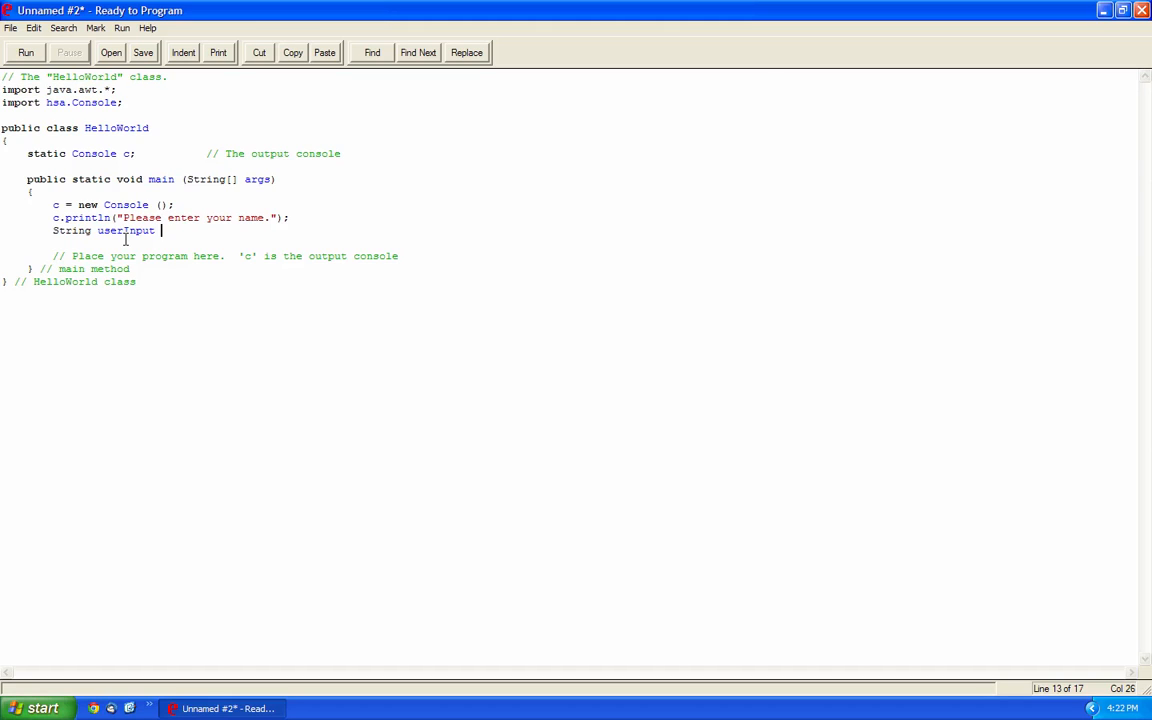
{"action": "type", "text": "= \"\";"}
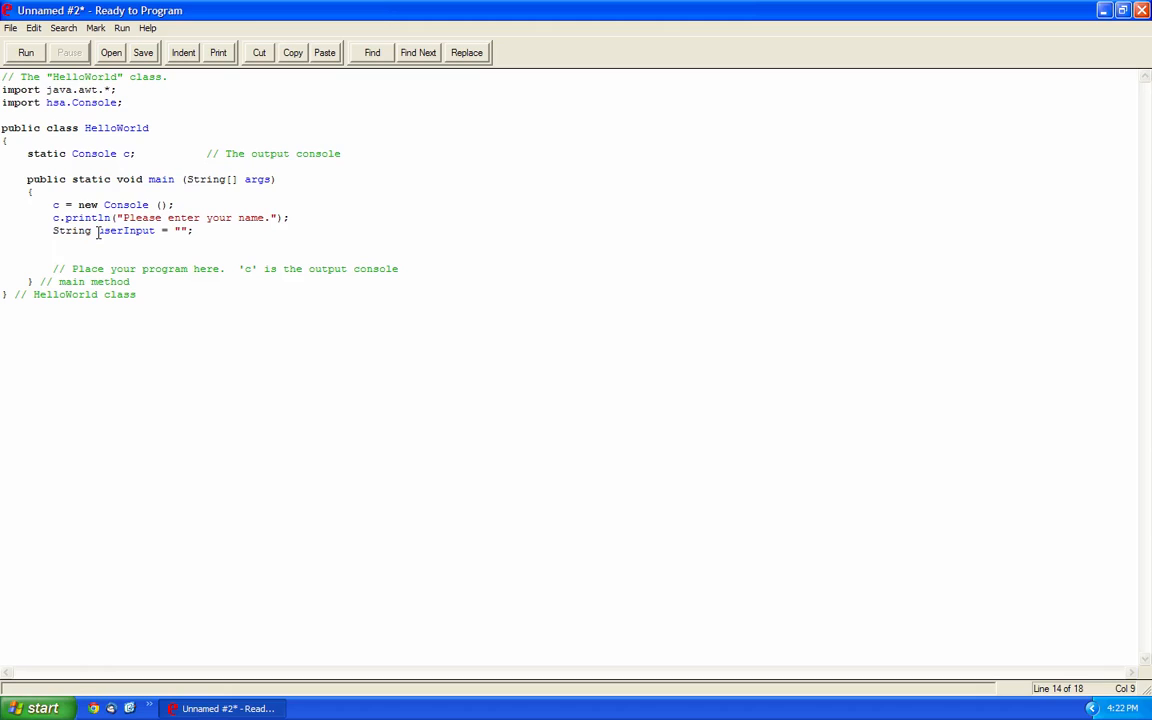
Read the typed line with userInput = c.readLine(); and begin printing userInput back.
{"action": "double_click", "coordinate": [125, 230]}
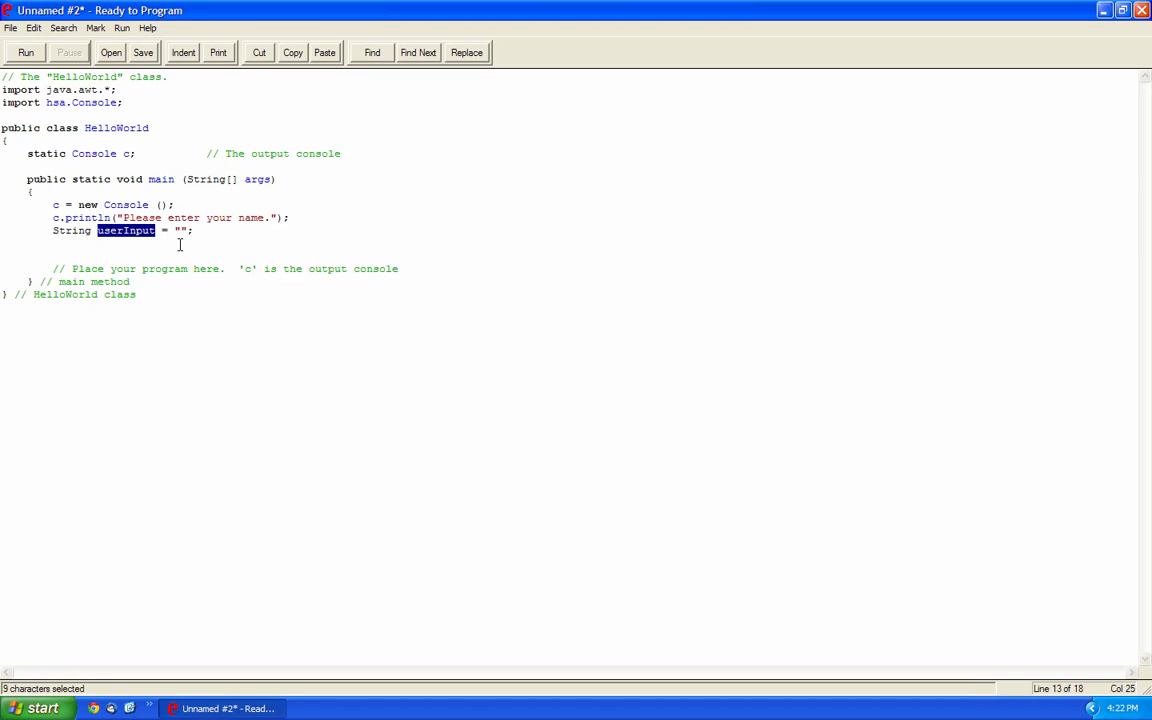
{"action": "left_click", "coordinate": [175, 243]}
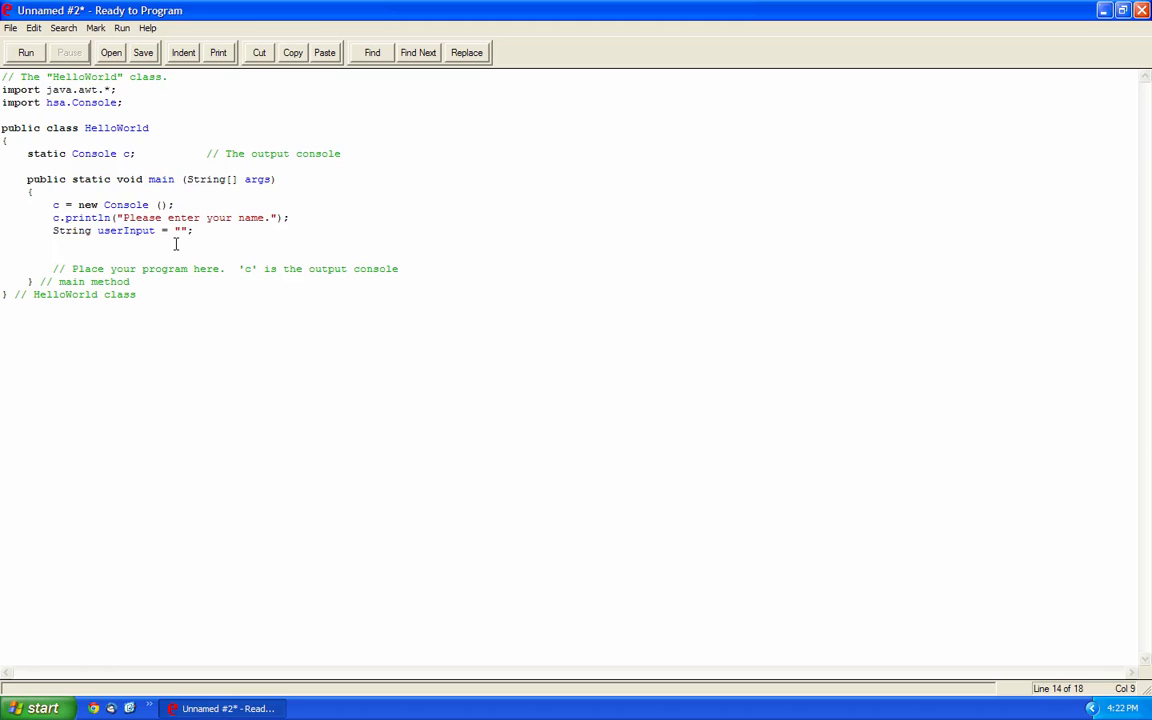
{"action": "type", "text": "userInput = c.read"}
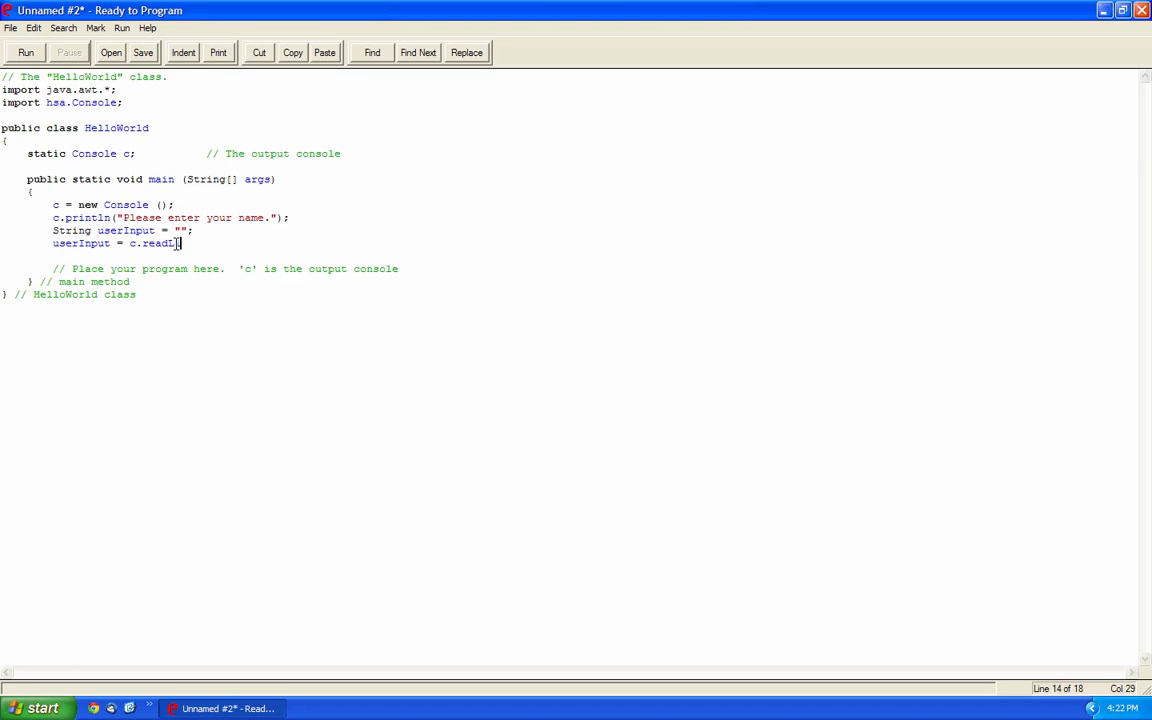
{"action": "type", "text": "Line();"}
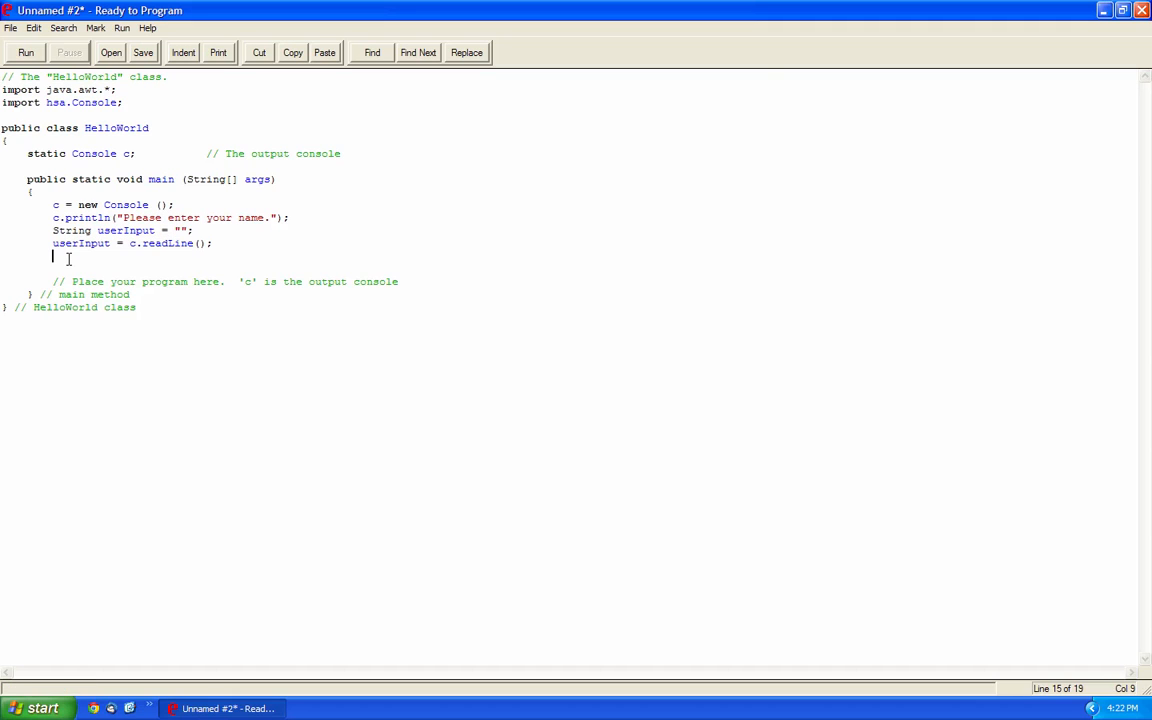
{"action": "double_click", "coordinate": [80, 243]}
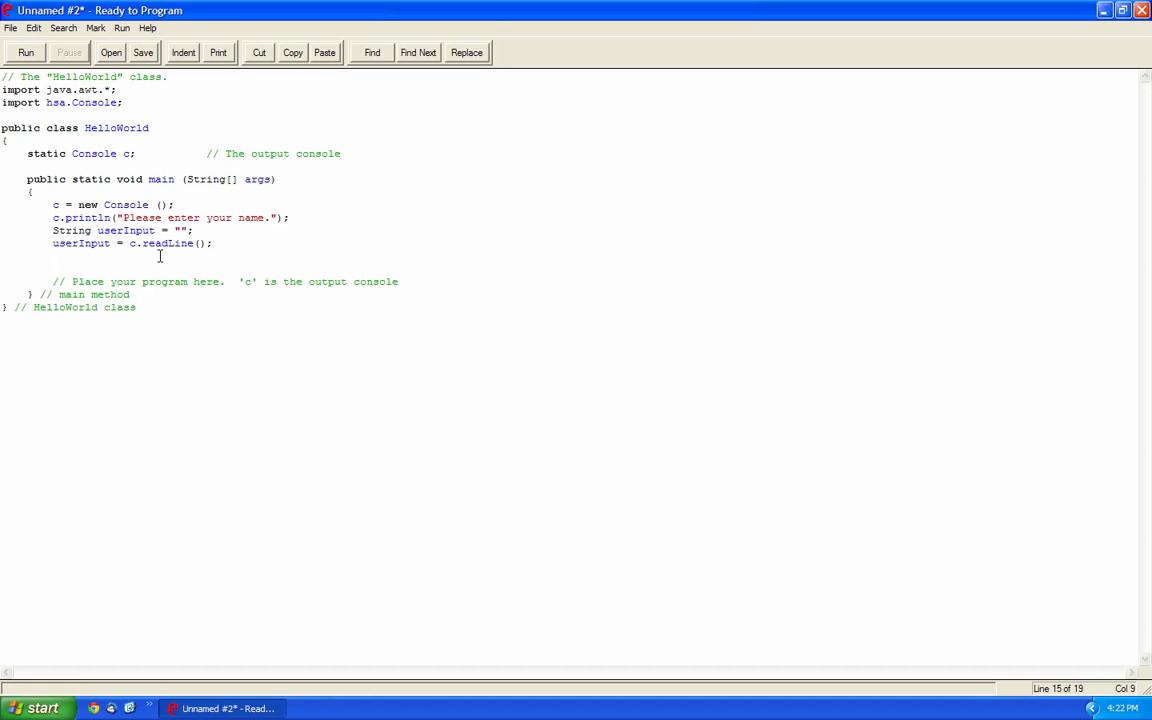
{"action": "type", "text": "c.println(userInput);"}
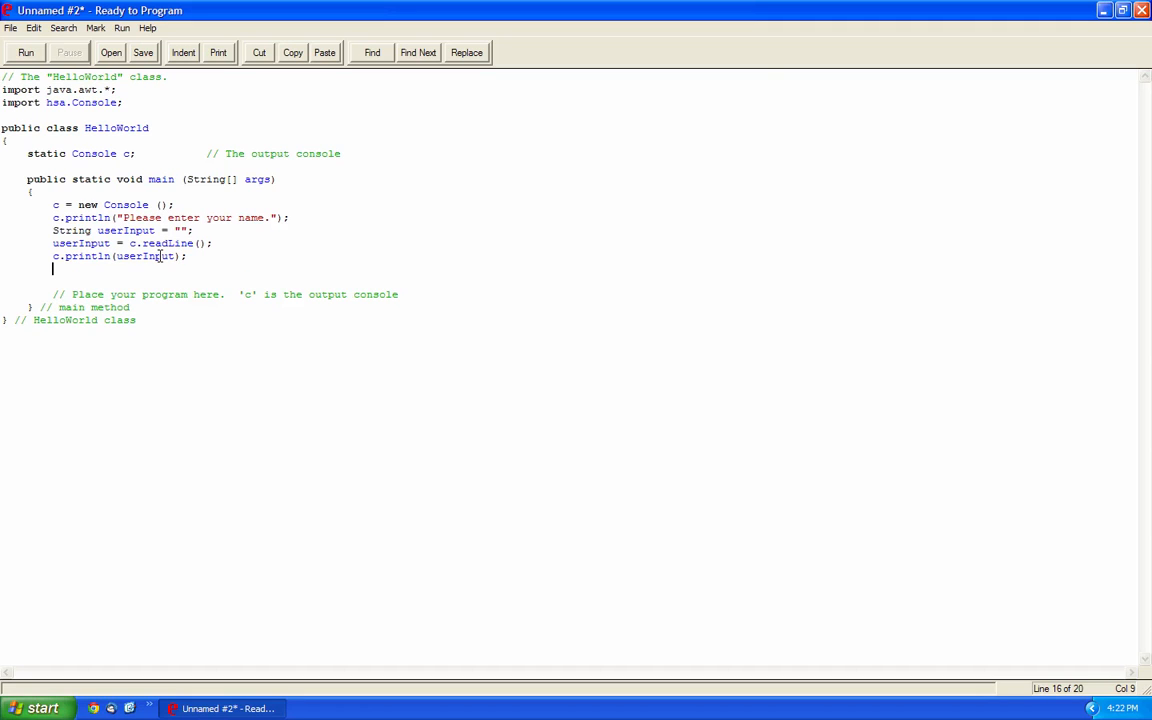
{"action": "left_click", "coordinate": [25, 52]}
{"action": "type", "text": "Horatio"}
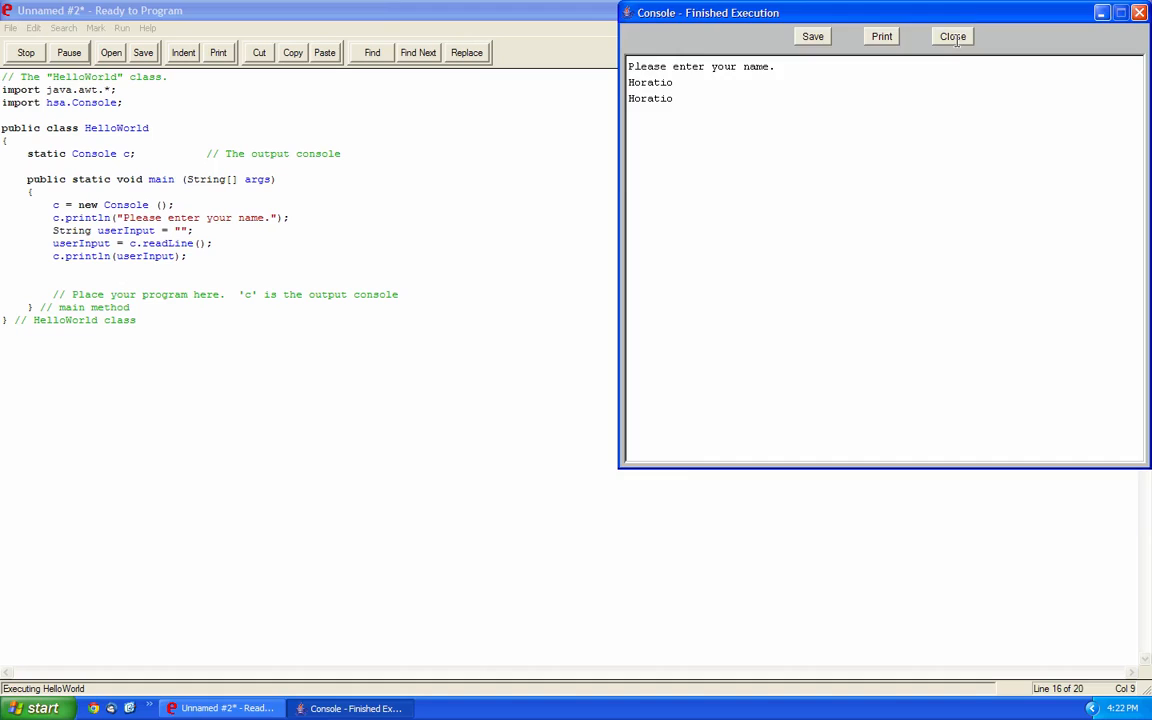
{"action": "left_click", "coordinate": [951, 36]}
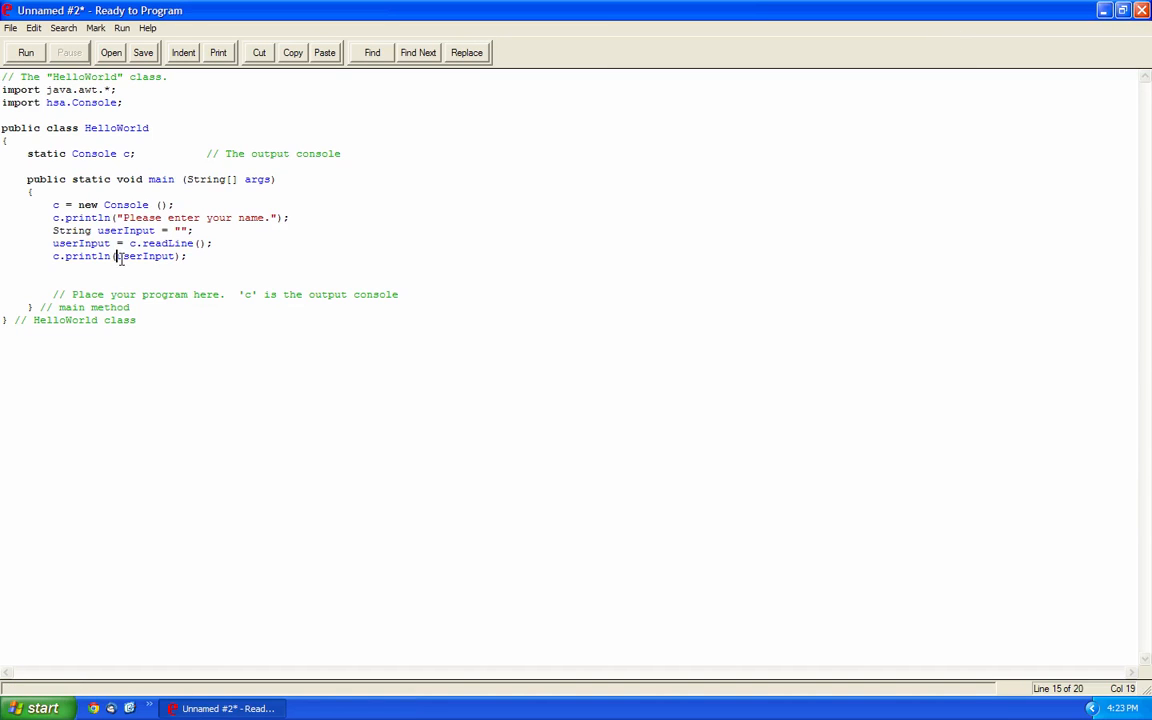
Make the output c.println("Your name is: " + userInput); and run HelloWorld.
{"action": "type", "text": "\"Your name is: \" +"}
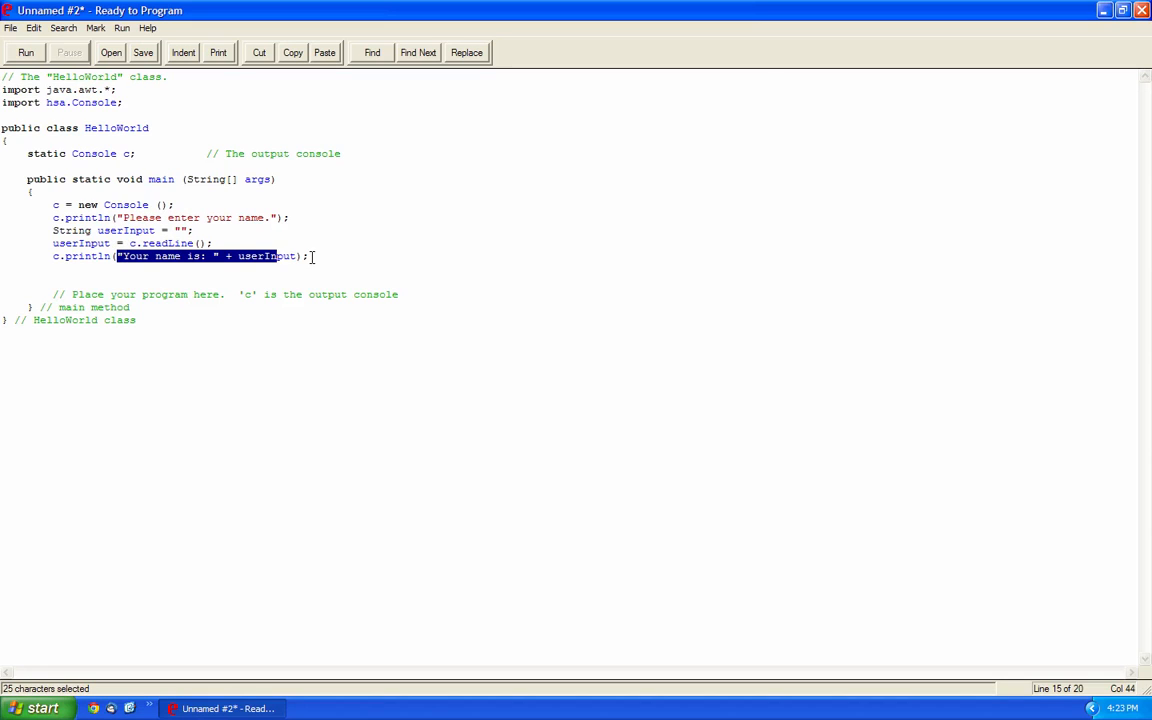
{"action": "left_click", "coordinate": [178, 256]}
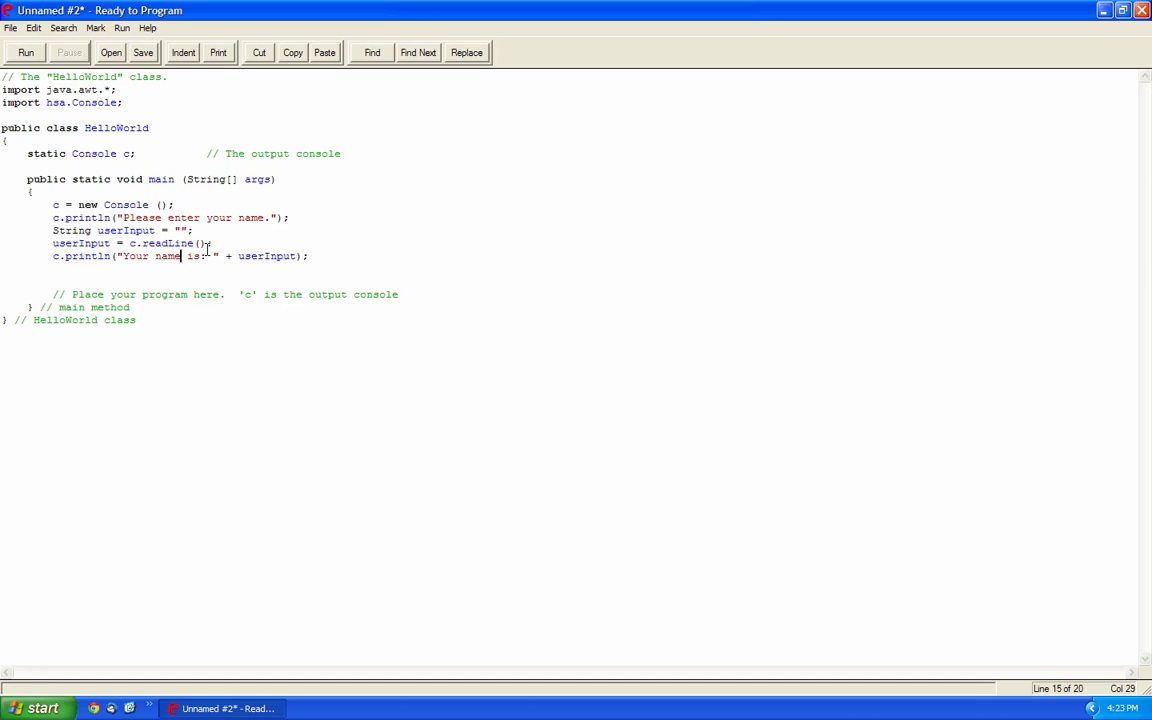
{"action": "left_click_drag", "start_coordinate": [117, 256], "coordinate": [213, 256]}
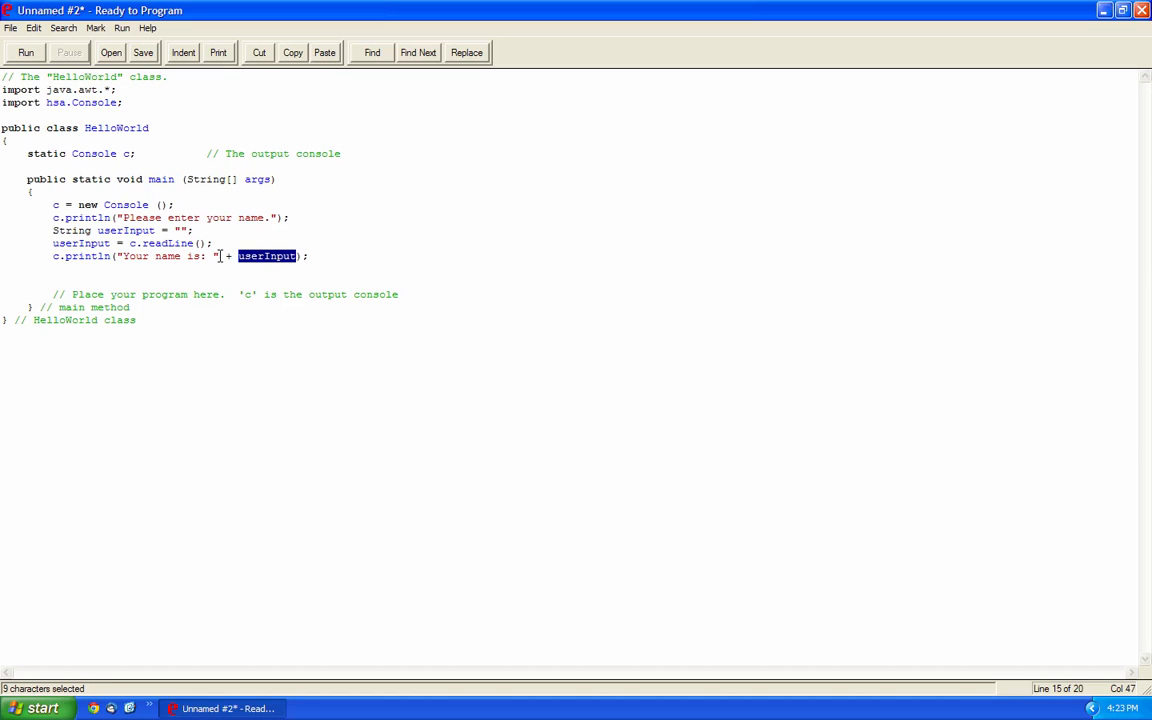
{"action": "left_click", "coordinate": [218, 256]}
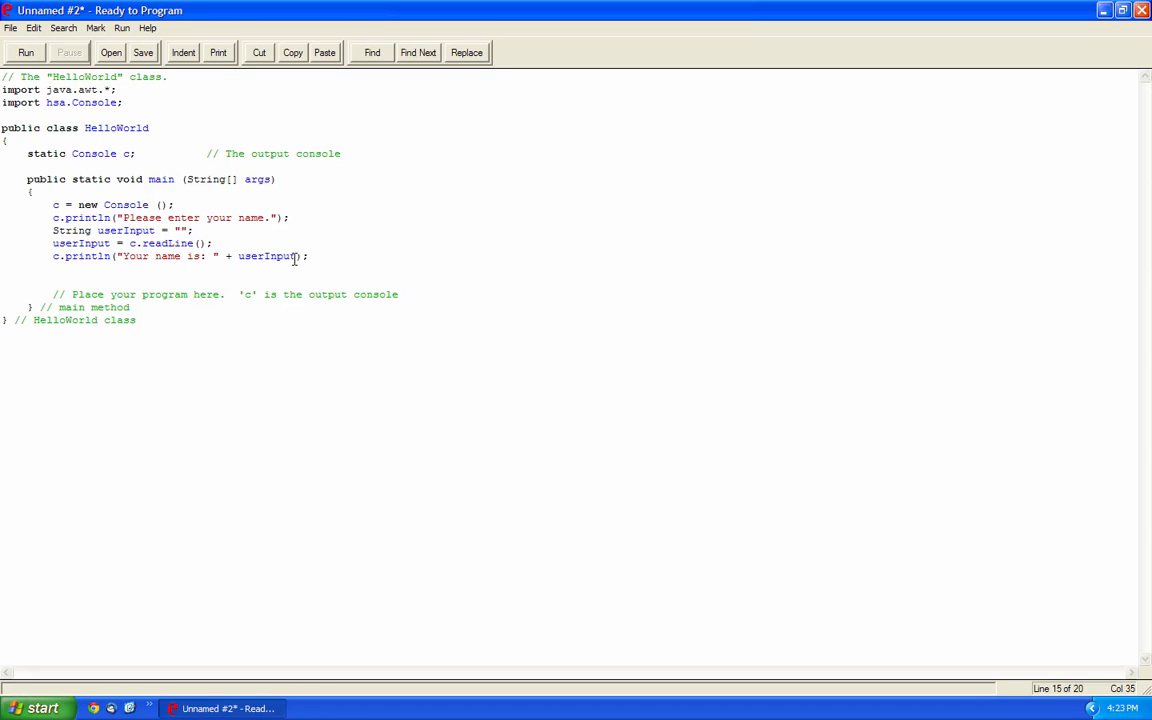
{"action": "double_click", "coordinate": [266, 256]}
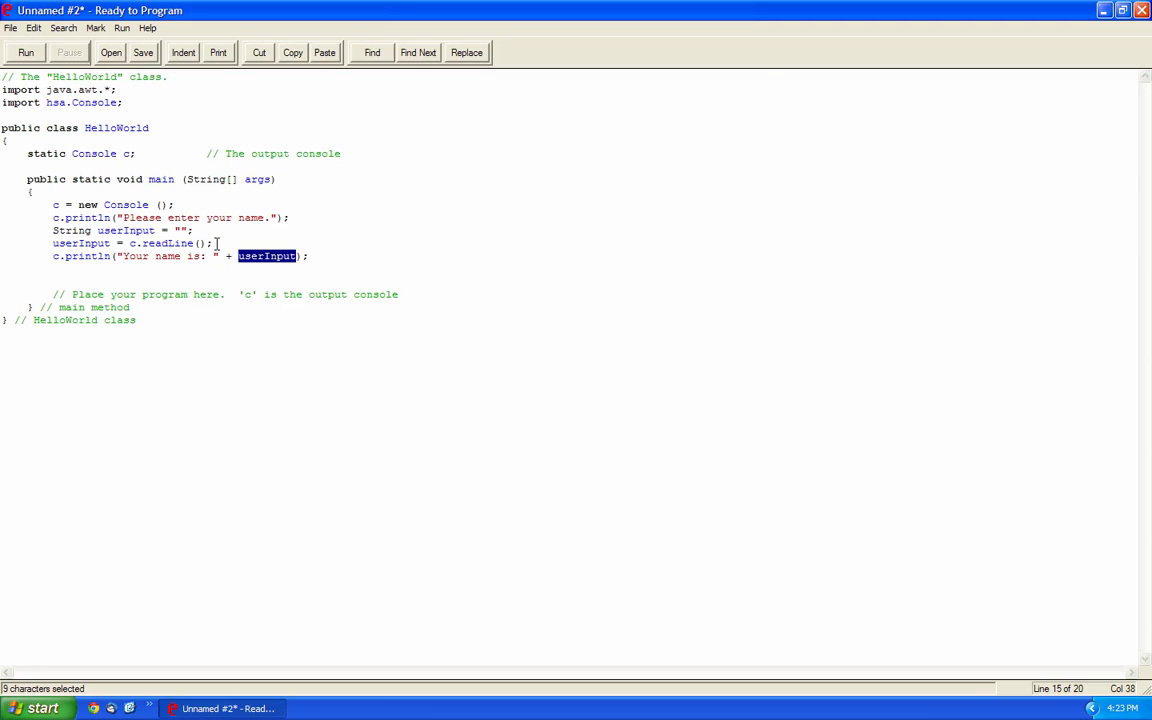
{"action": "left_click", "coordinate": [25, 52]}
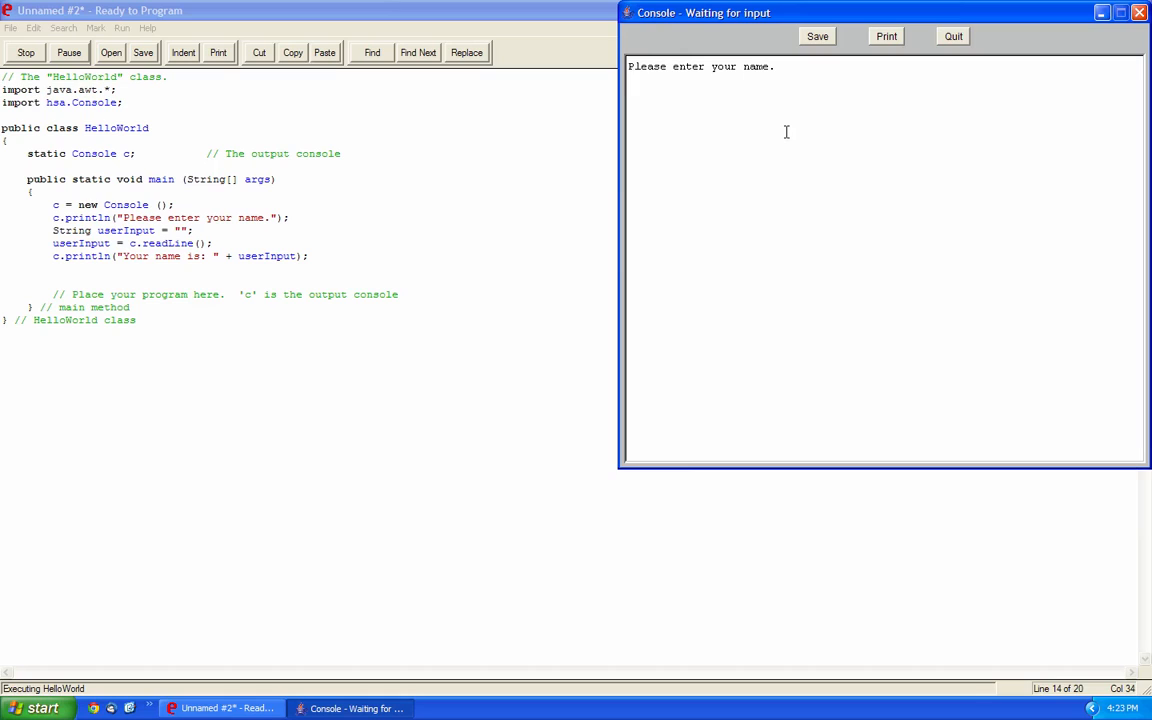
Answer the prompt with Horatio, see Your name is: Horatio, and close the console.
{"action": "type", "text": "Horatio"}
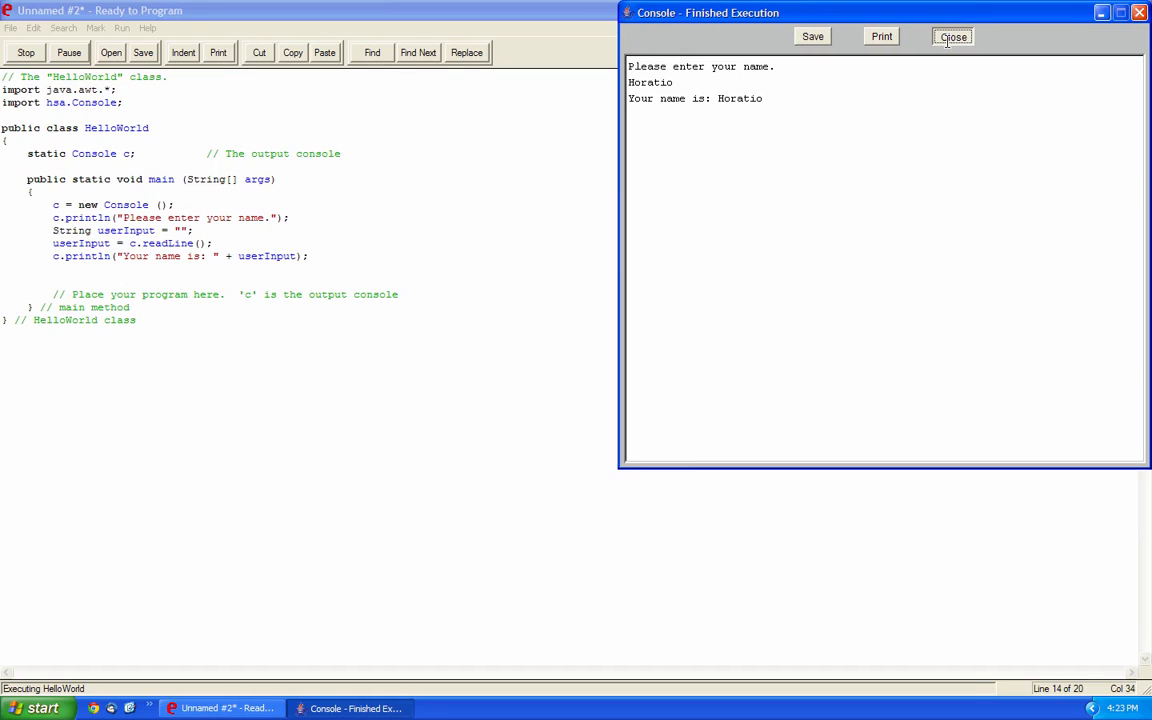
{"action": "left_click", "coordinate": [952, 37]}
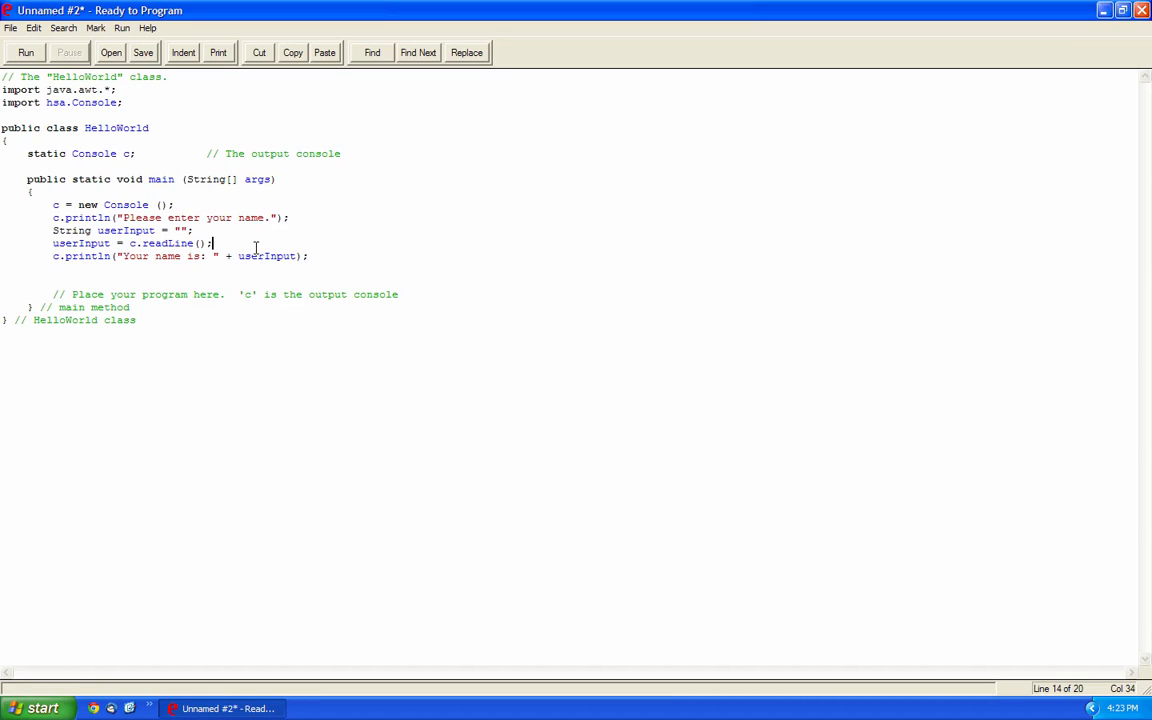
Declare int age = 0; and add c.println("Please enter your age.");.
{"action": "key", "text": "enter"}
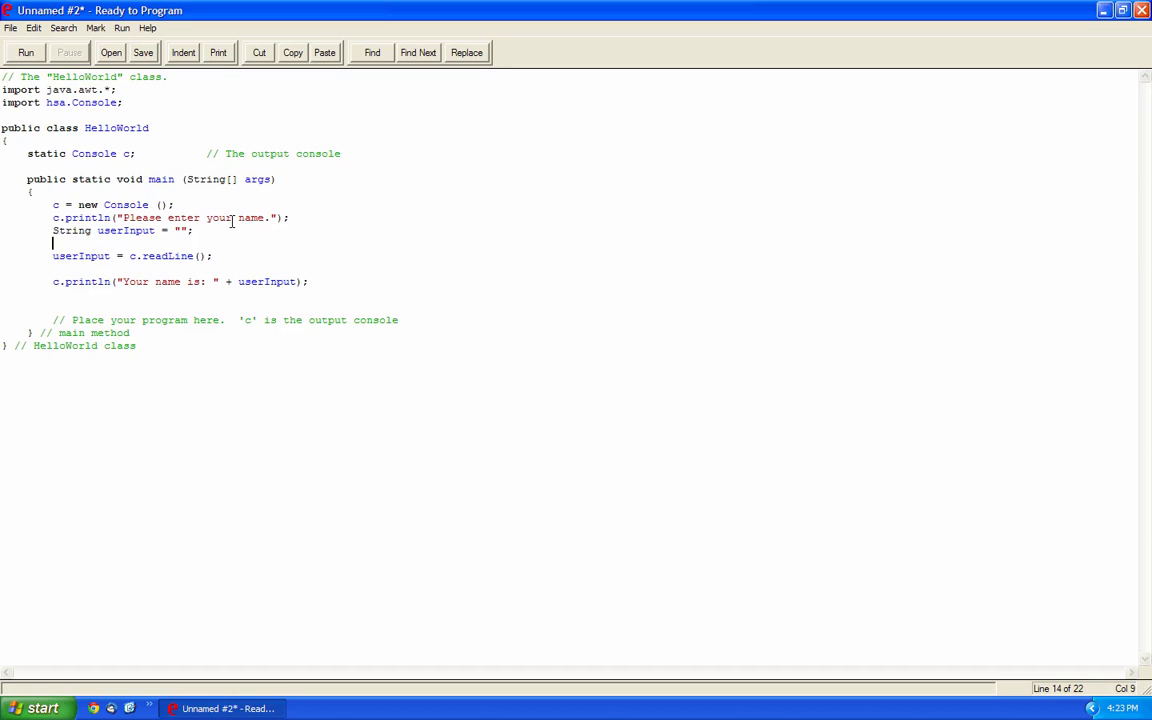
{"action": "type", "text": "int age"}
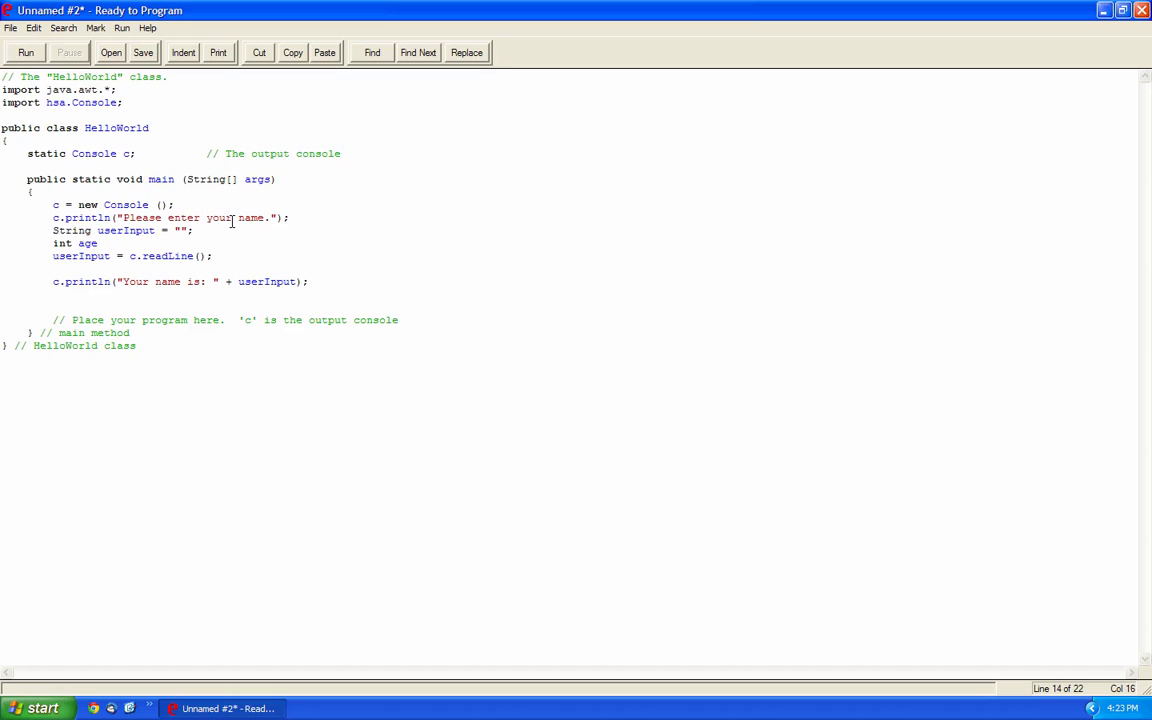
{"action": "type", "text": "= 0;"}
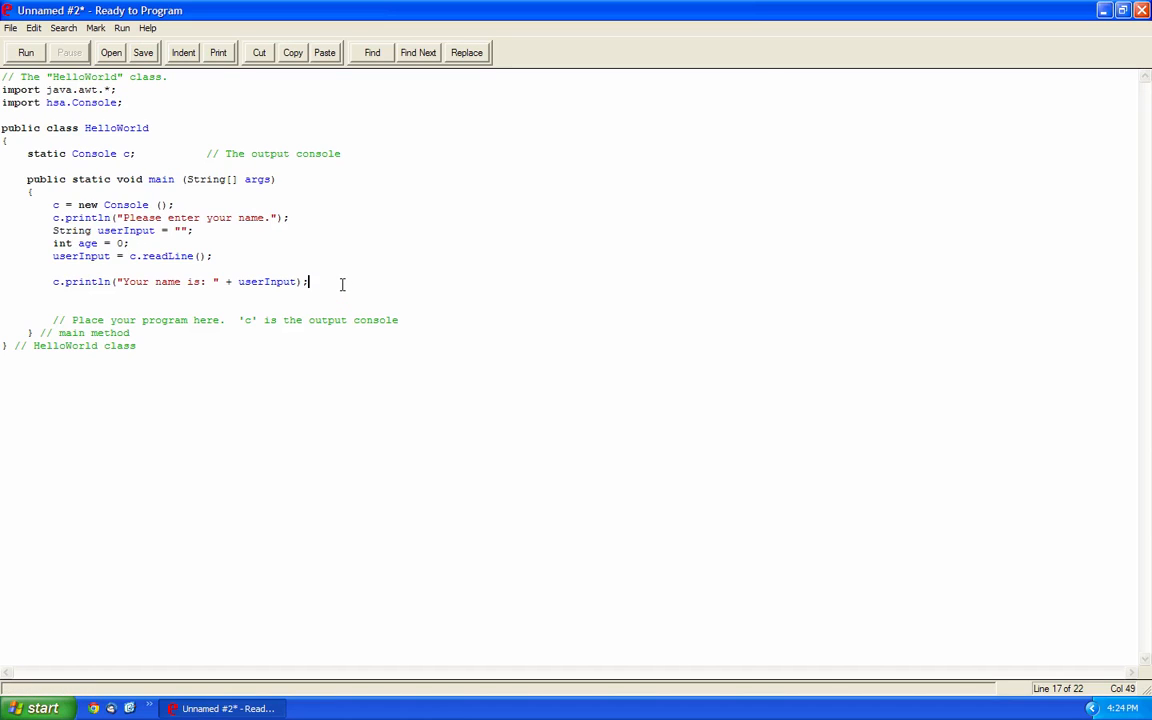
{"action": "type", "text": "c.println"}
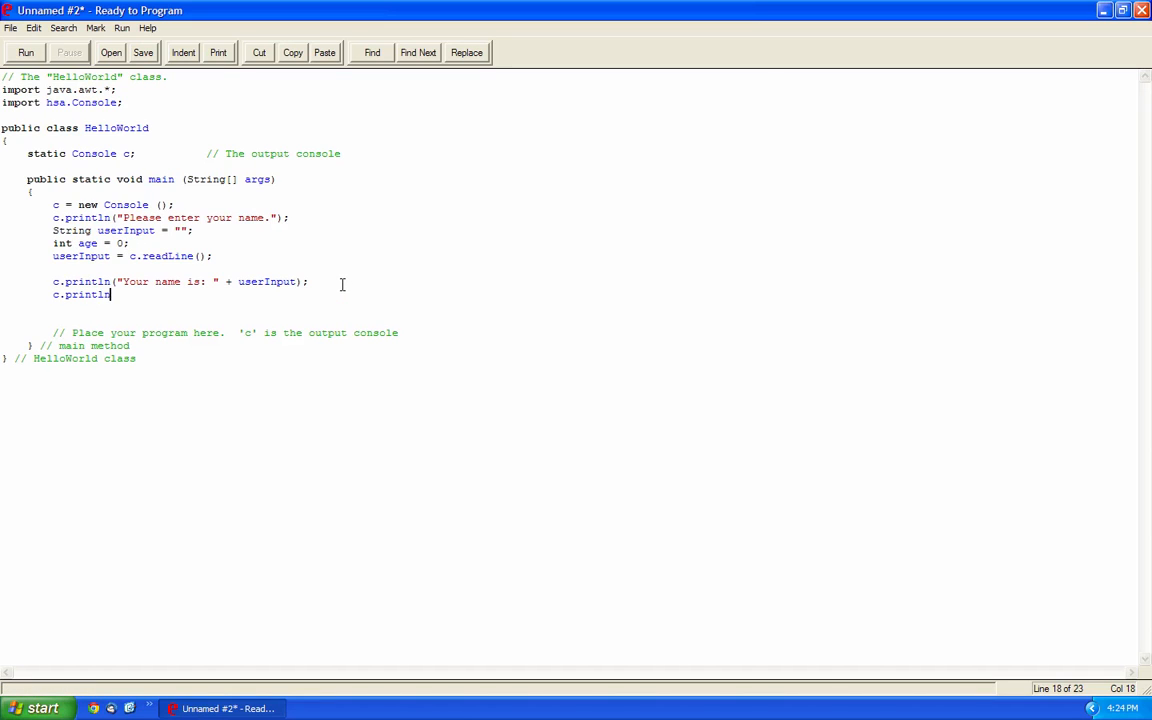
{"action": "type", "text": "(\""}
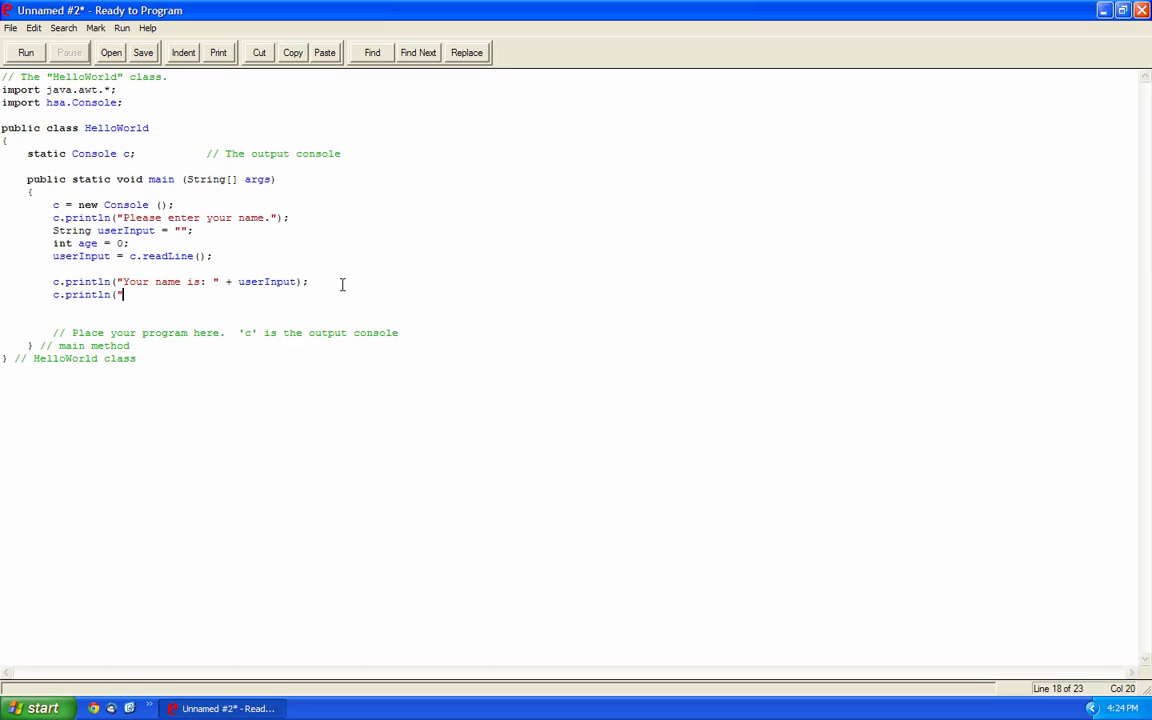
{"action": "type", "text": "Please enter"}
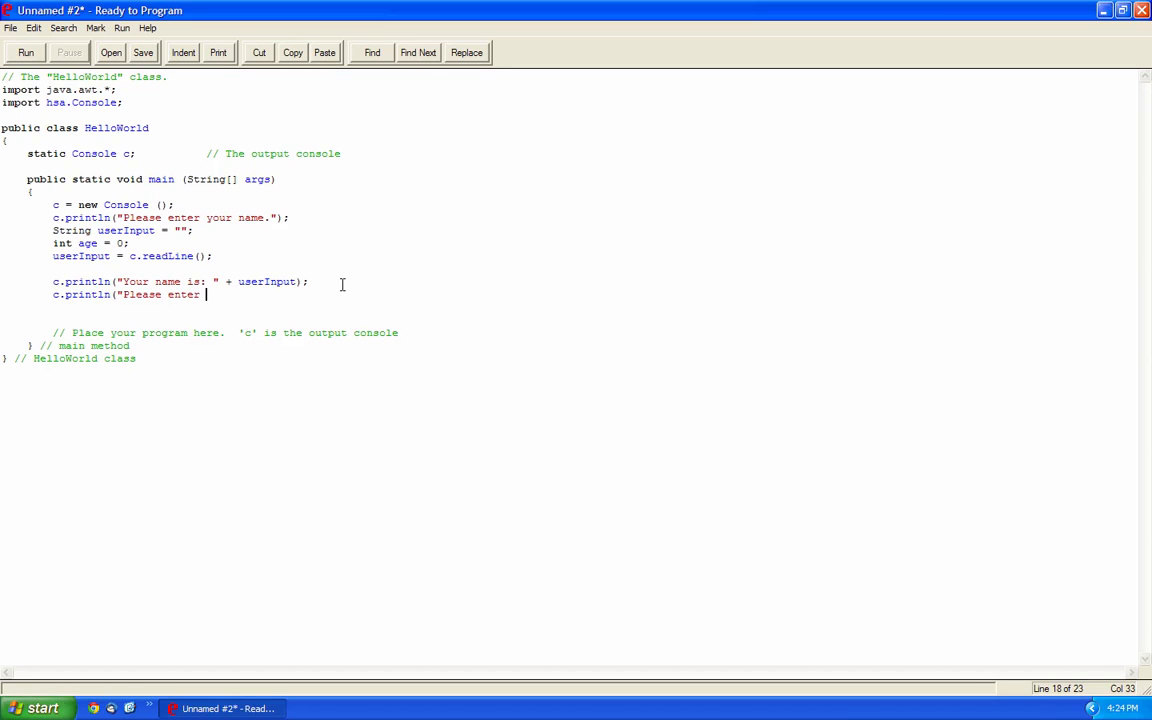
{"action": "type", "text": "your age.\");"}
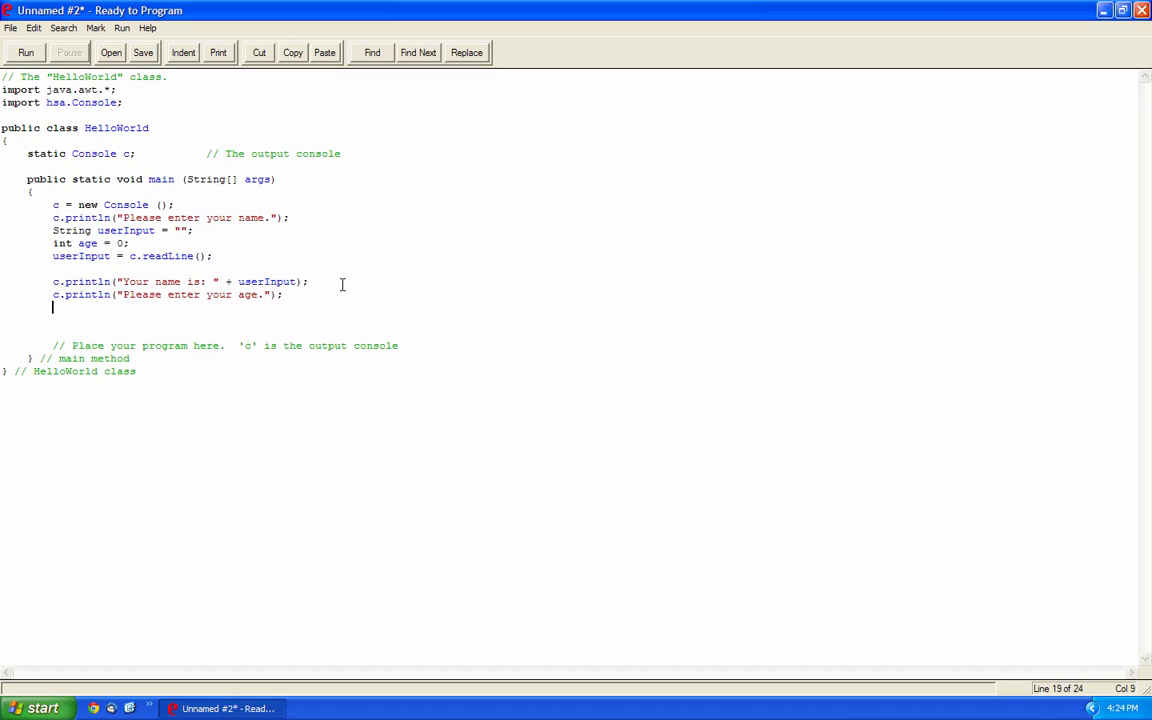
Read the age with age = c.readInt(); and print it with c.println(age).
{"action": "type", "text": "int"}
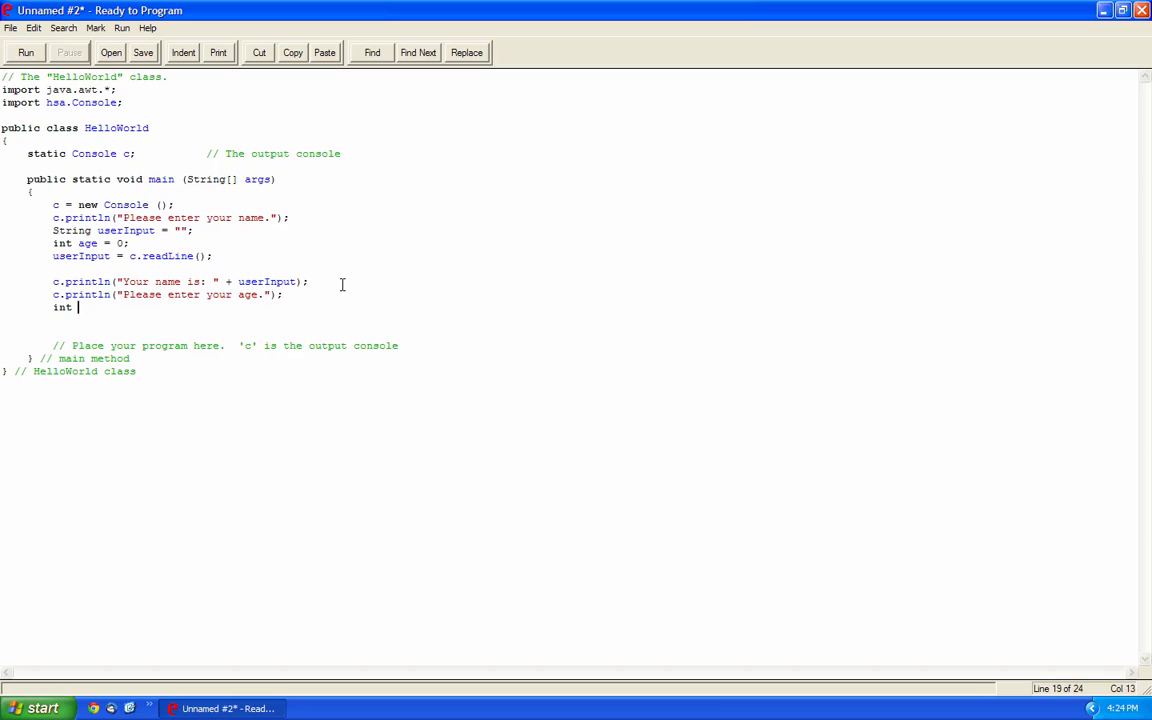
{"action": "type", "text": "age = c.s"}
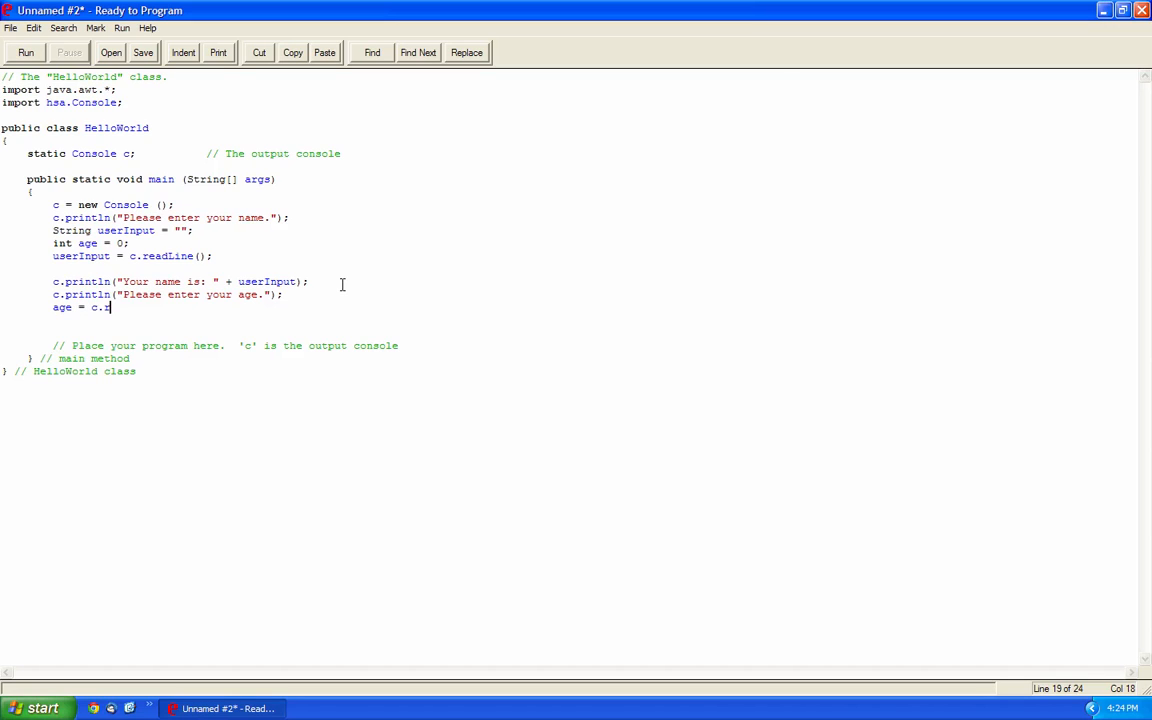
{"action": "type", "text": "eadInt();"}
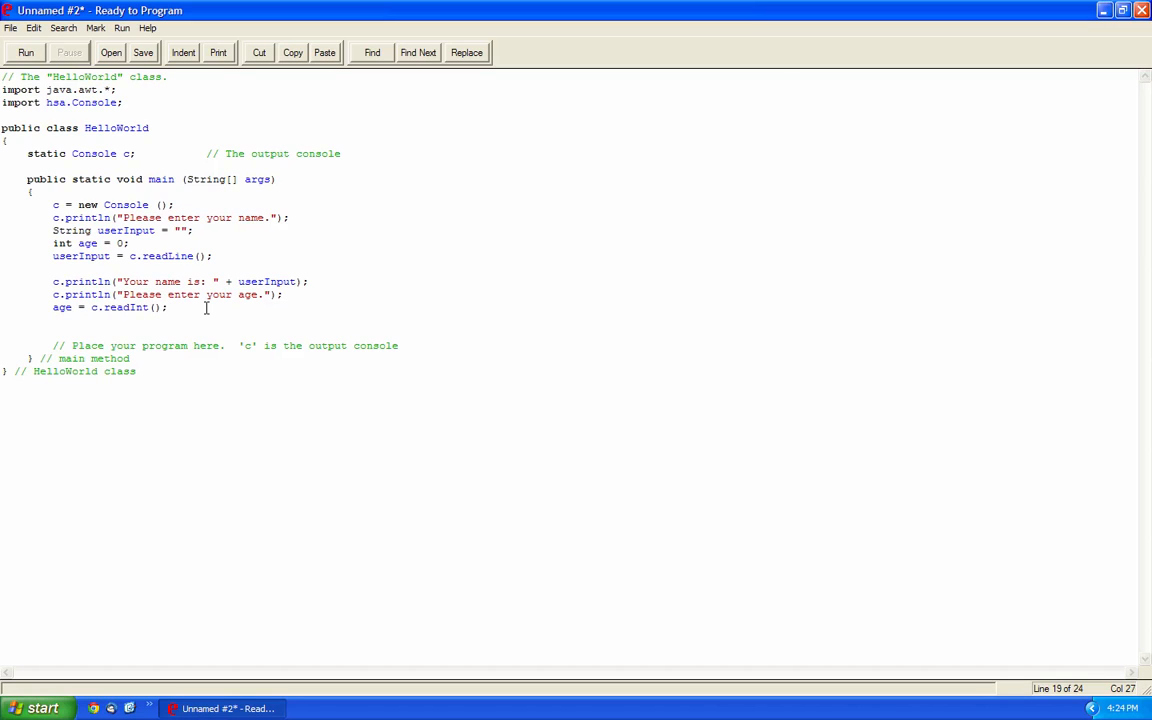
{"action": "double_click", "coordinate": [97, 307]}
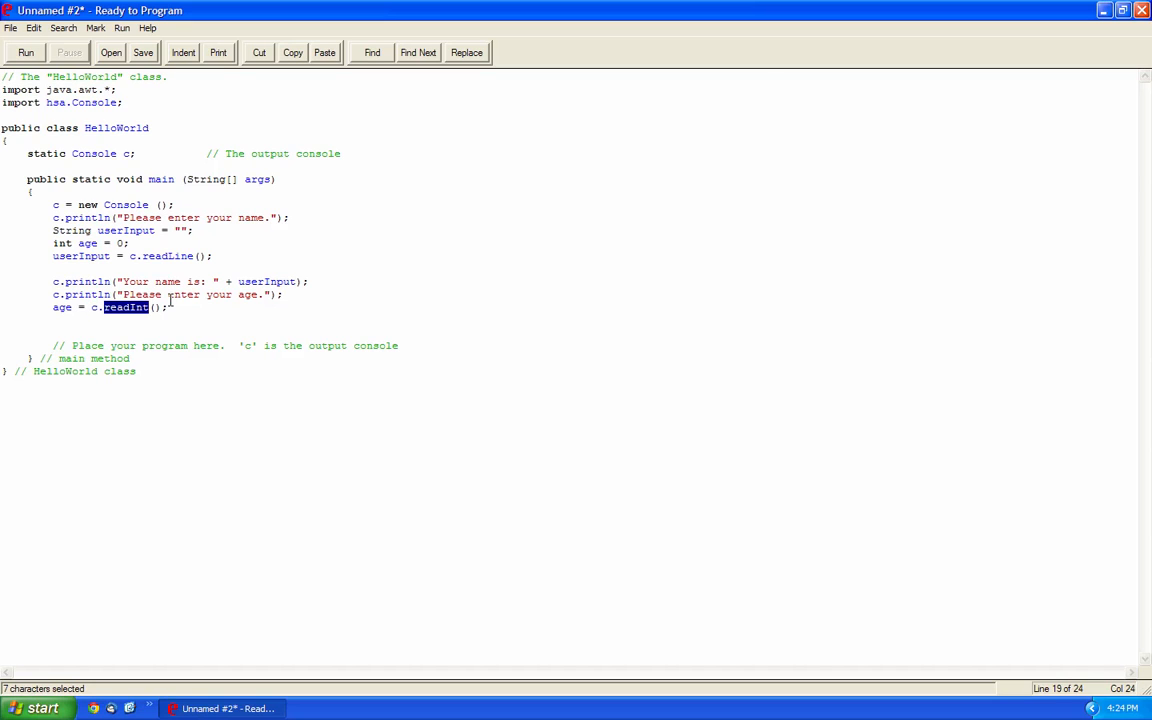
{"action": "left_click", "coordinate": [143, 307]}
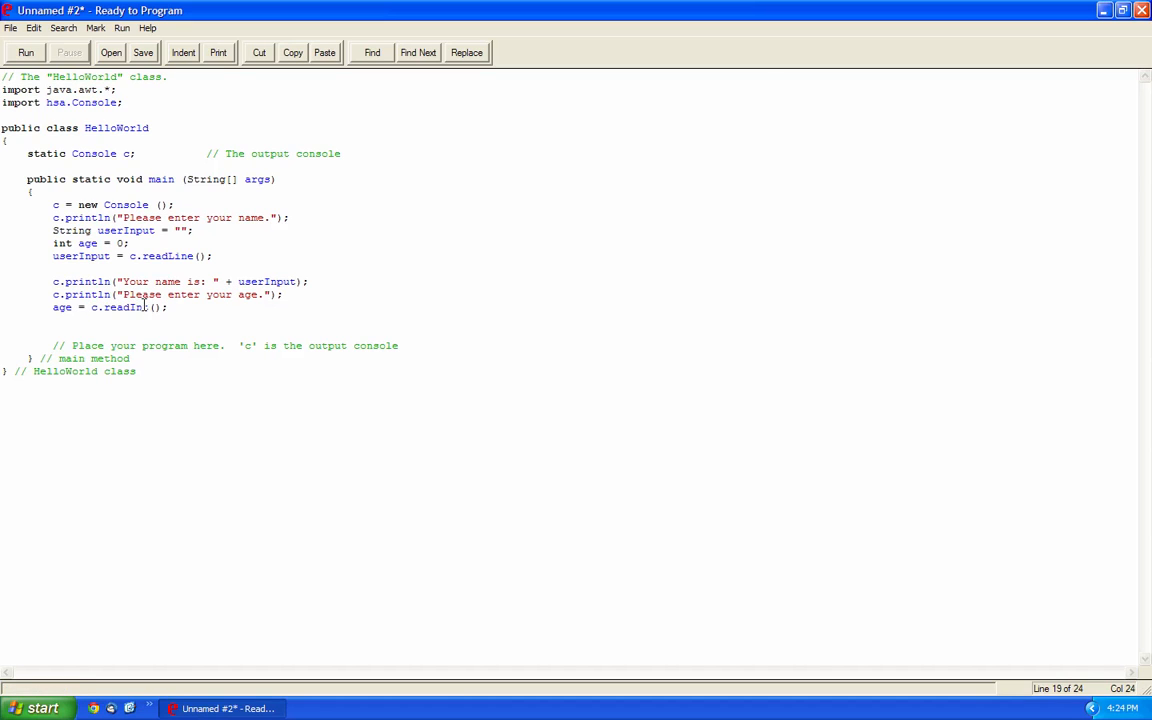
{"action": "double_click", "coordinate": [183, 256]}
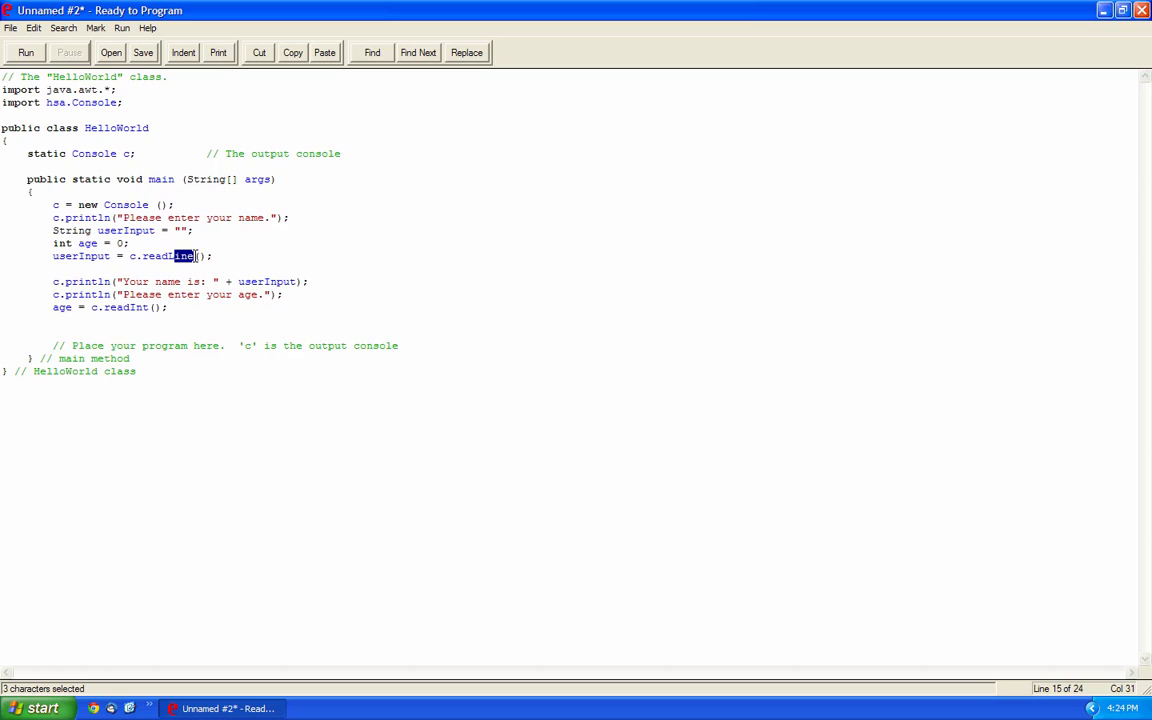
{"action": "type", "text": "c.p"}
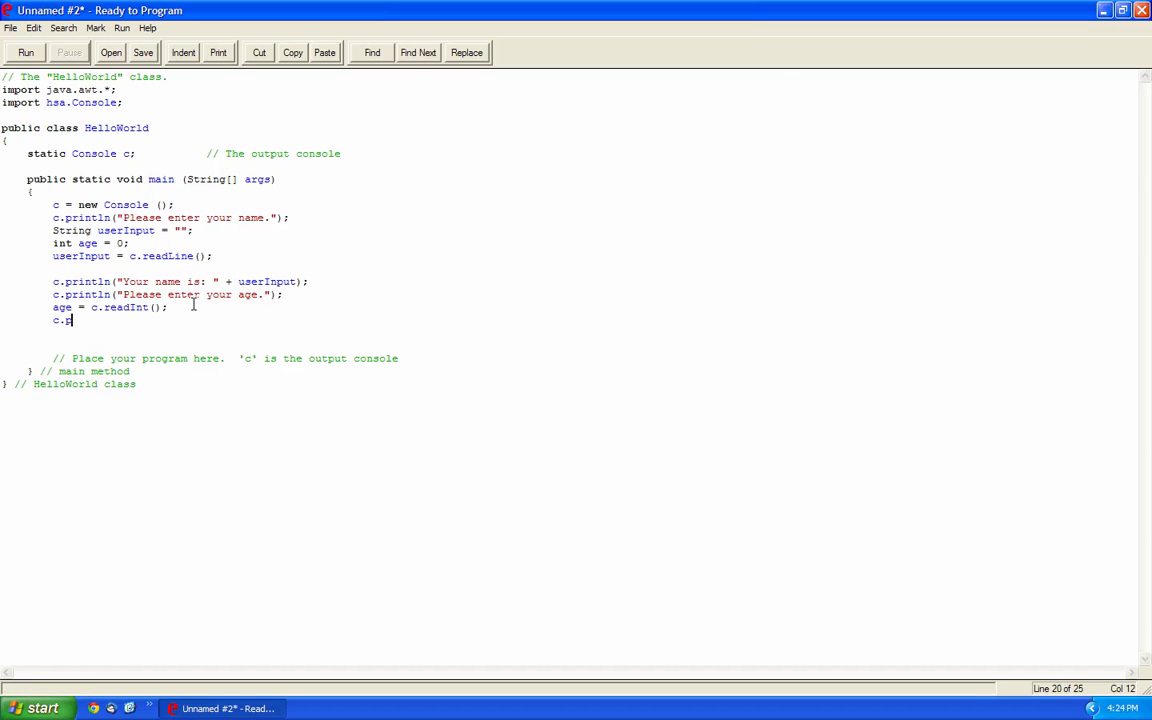
{"action": "type", "text": "rintln(age)"}
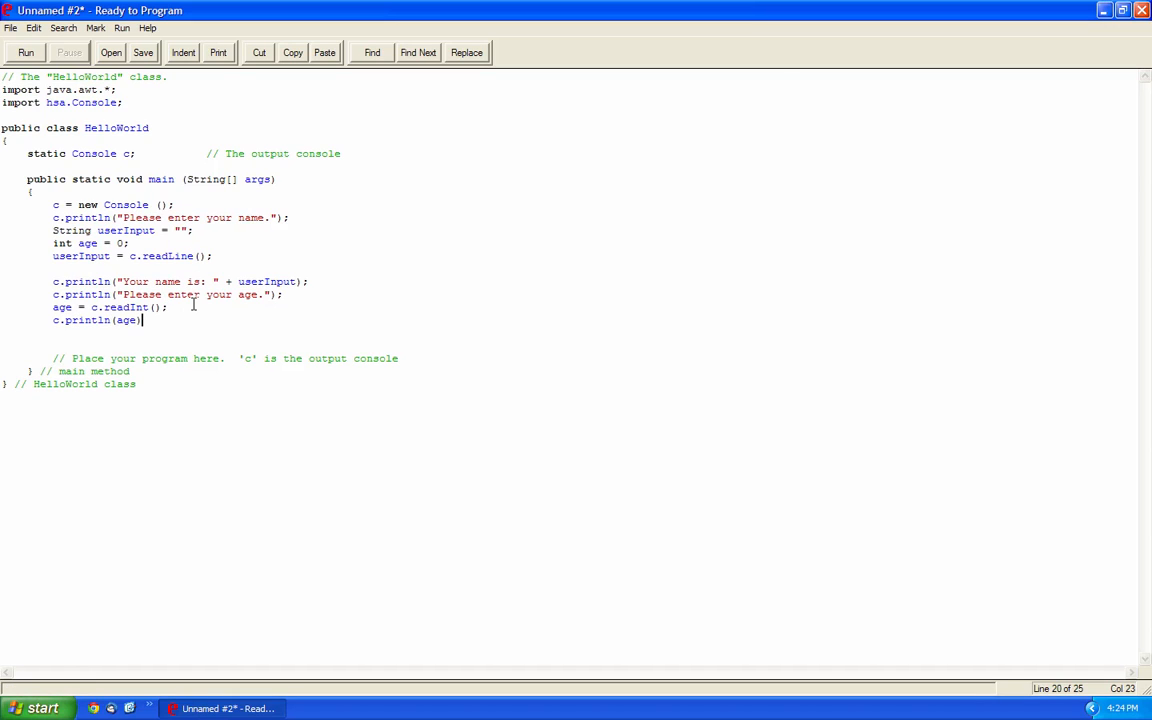
Run HelloWorld entering Horatio and age 13, then close the console.
{"action": "left_click", "coordinate": [25, 52]}
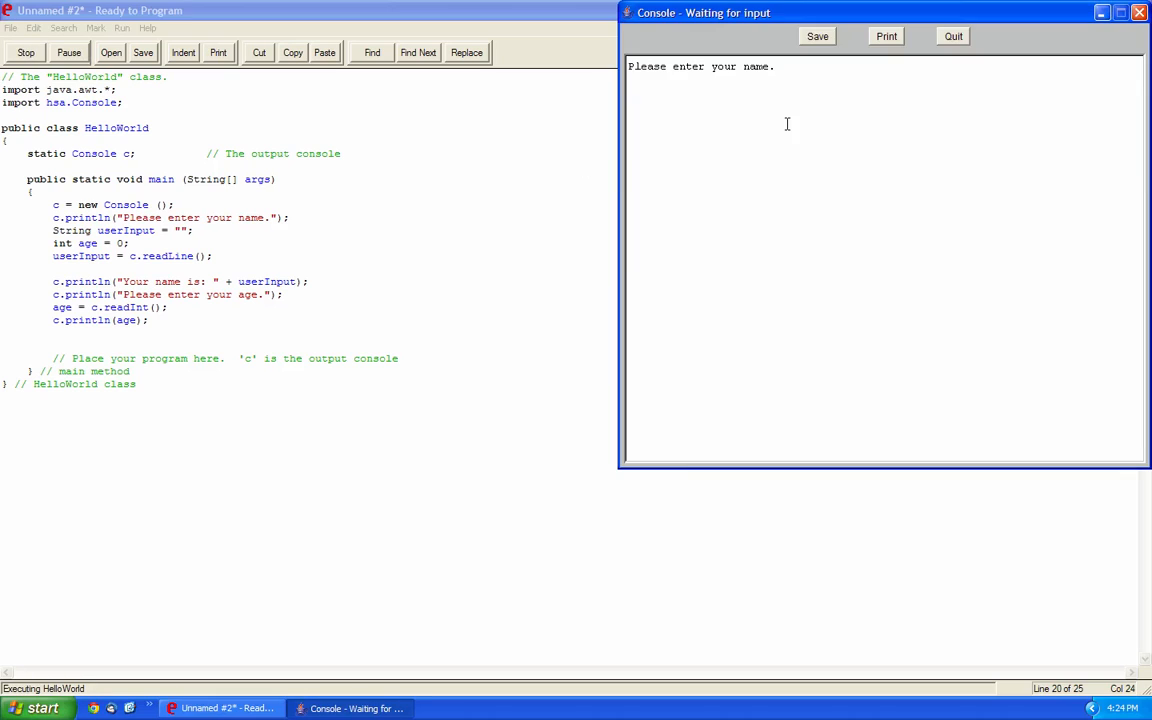
{"action": "type", "text": "Horatio"}
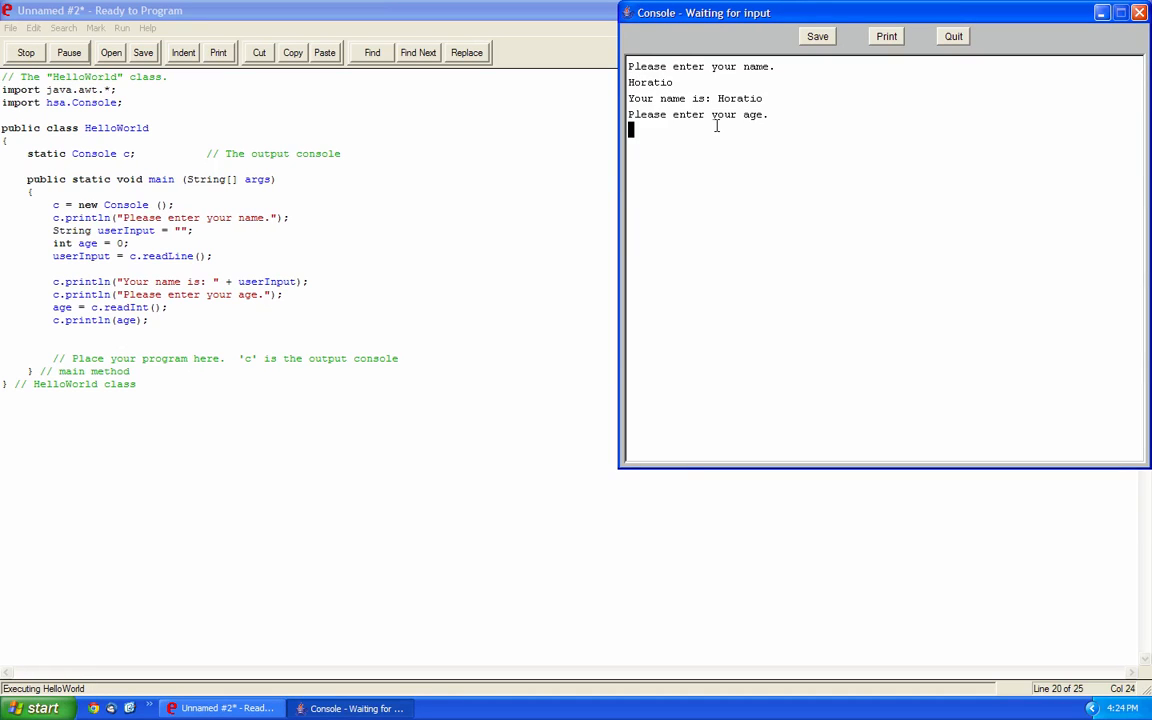
{"action": "type", "text": "13"}
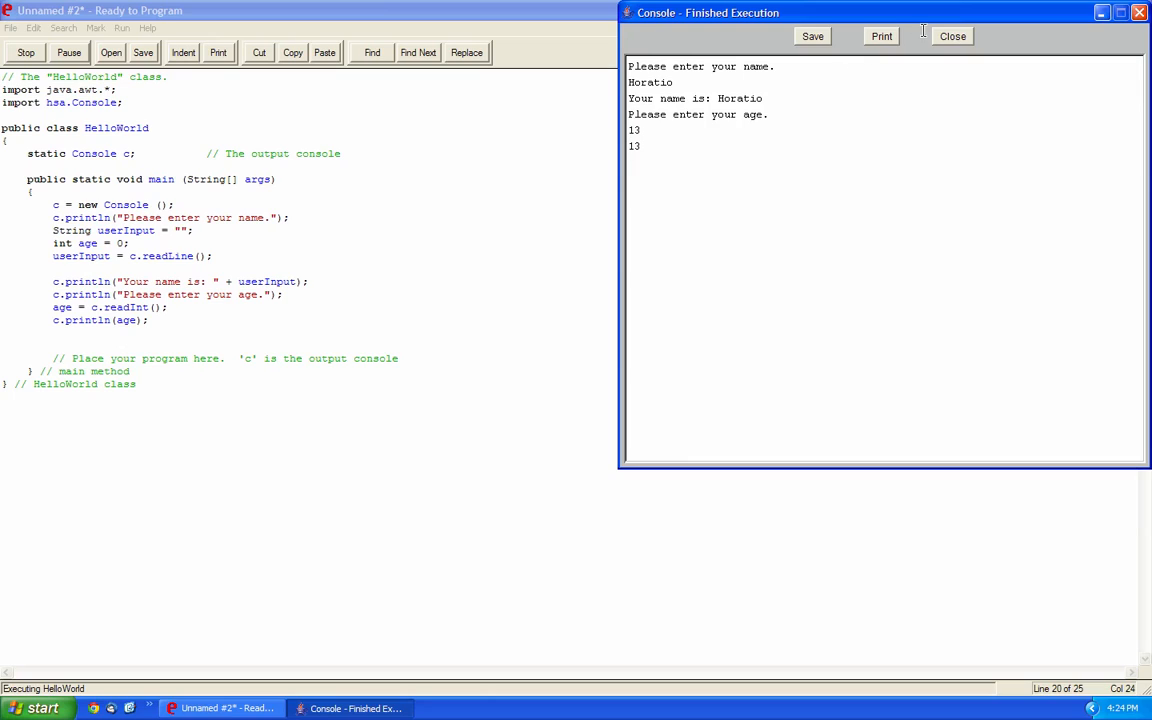
{"action": "left_click", "coordinate": [951, 36]}
{"action": "type", "text": "\"Your age is: \" +"}
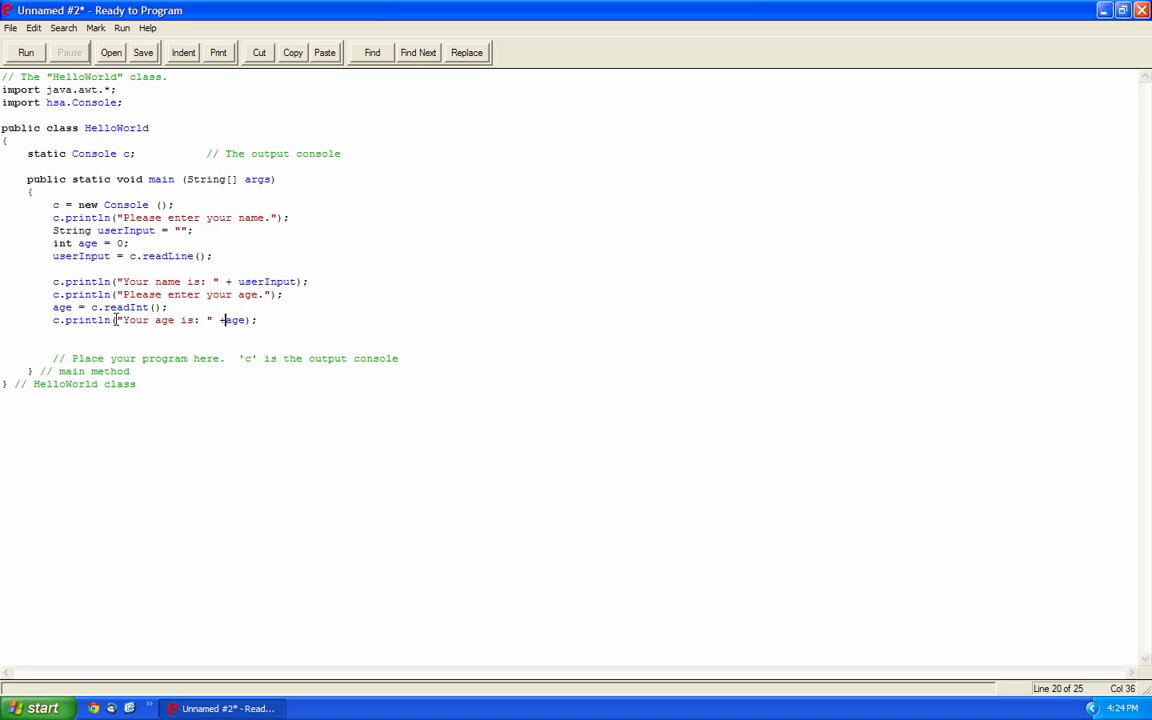
{"action": "left_click", "coordinate": [25, 52]}
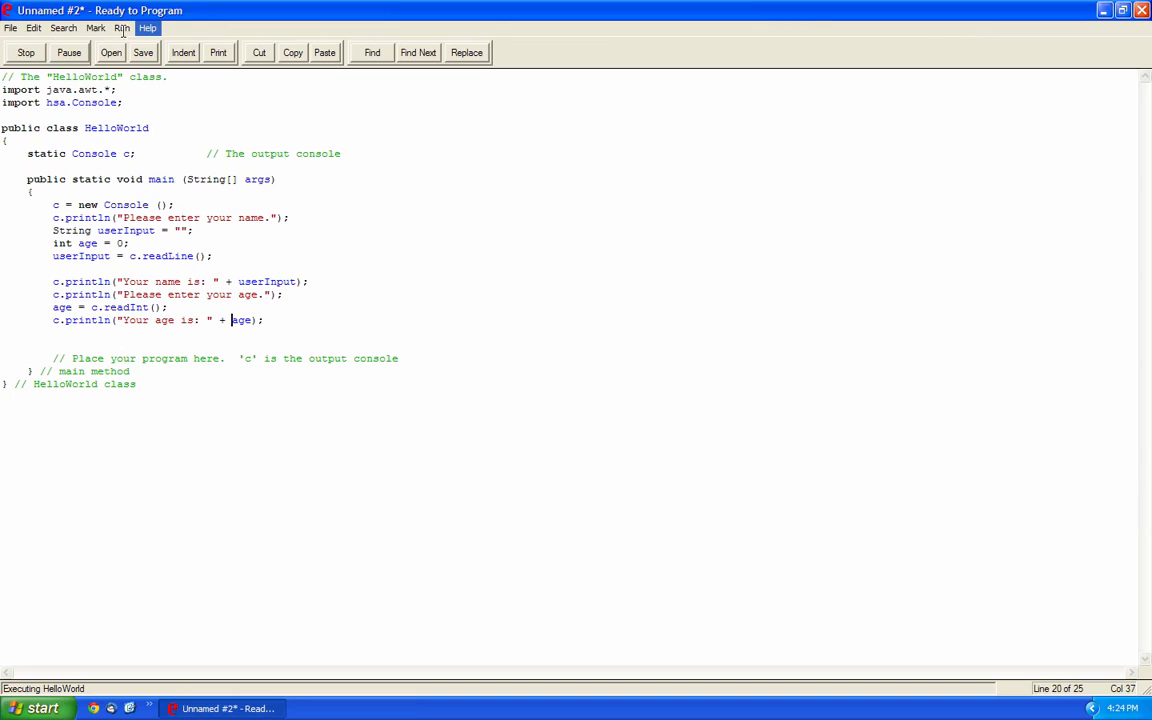
{"action": "left_click", "coordinate": [122, 27]}
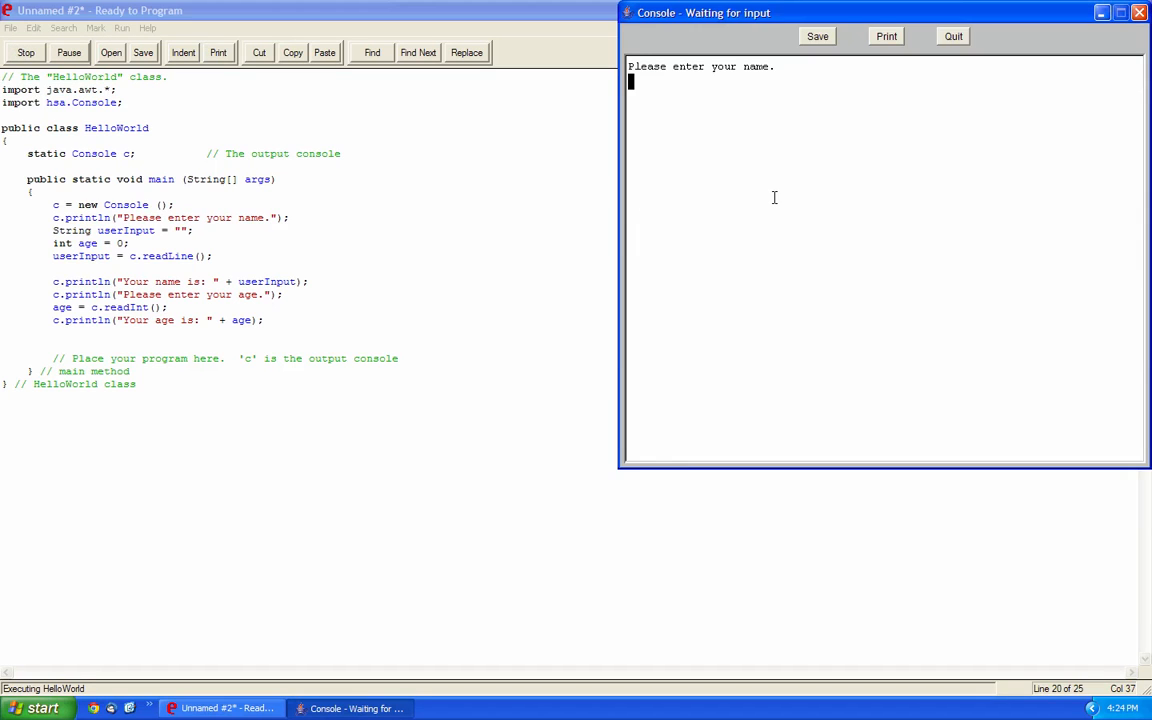
{"action": "type", "text": "fjdkskdjsfhhjkfsdjhkfsd"}
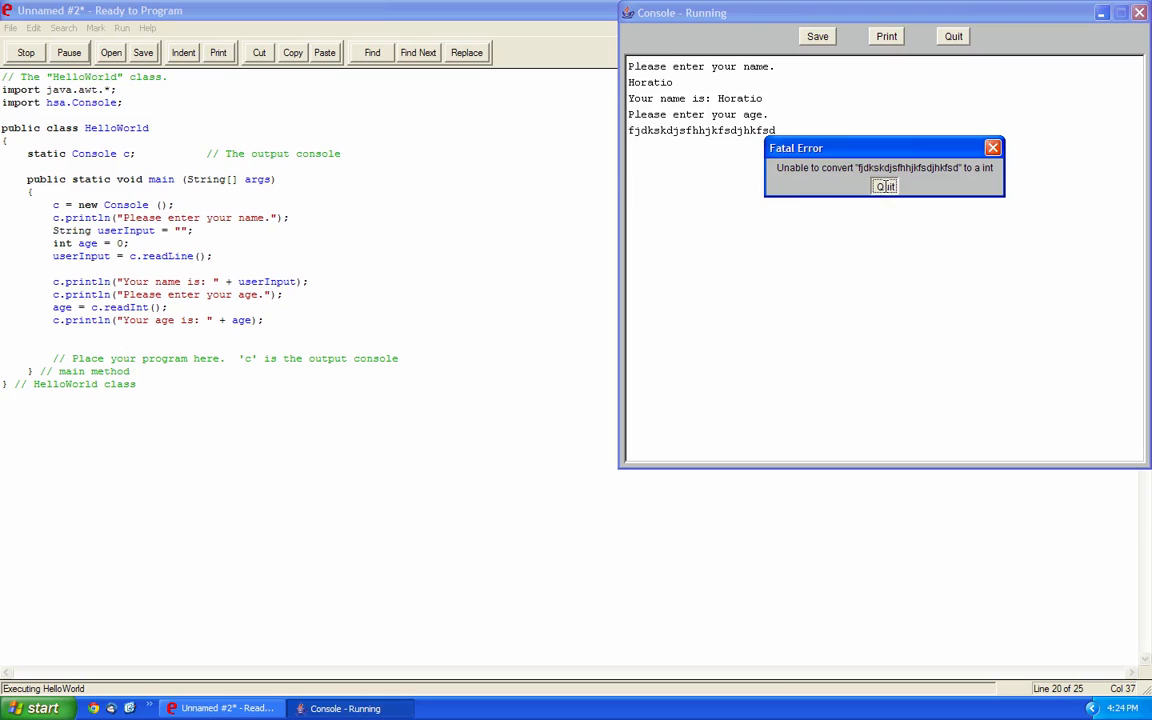
{"action": "left_click", "coordinate": [884, 186]}
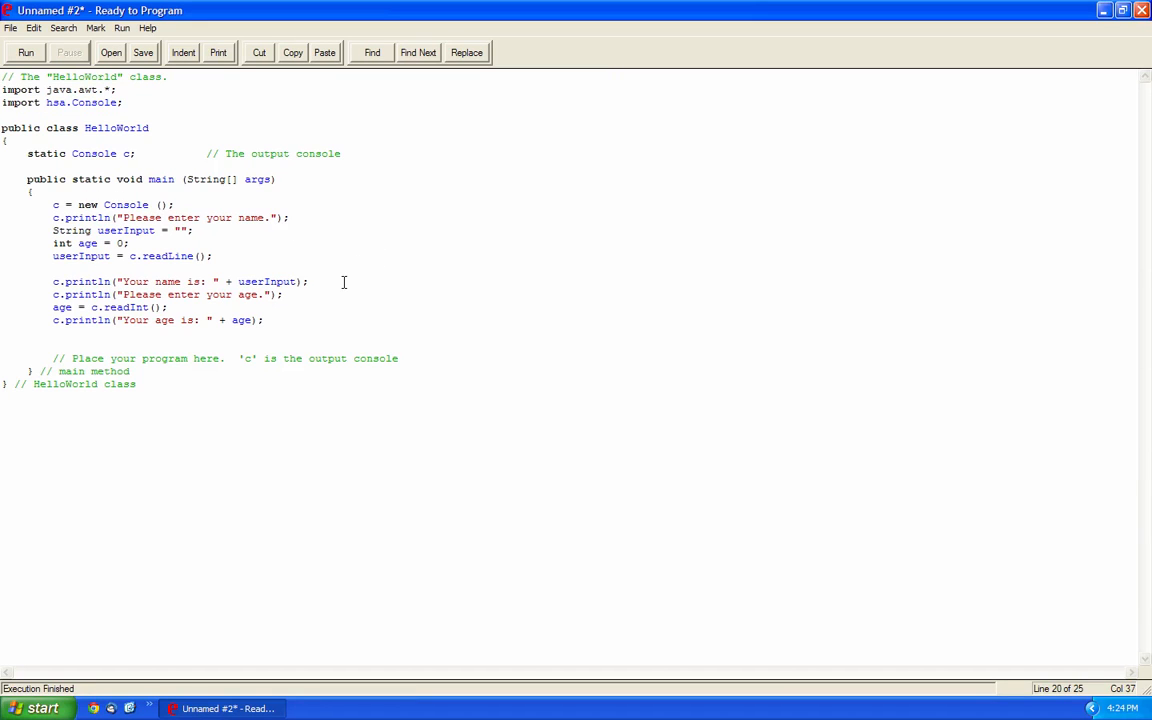
Write the combined greeting c.println("Hello " + userInput + ", your age is: " + age).
{"action": "left_click", "coordinate": [262, 320]}
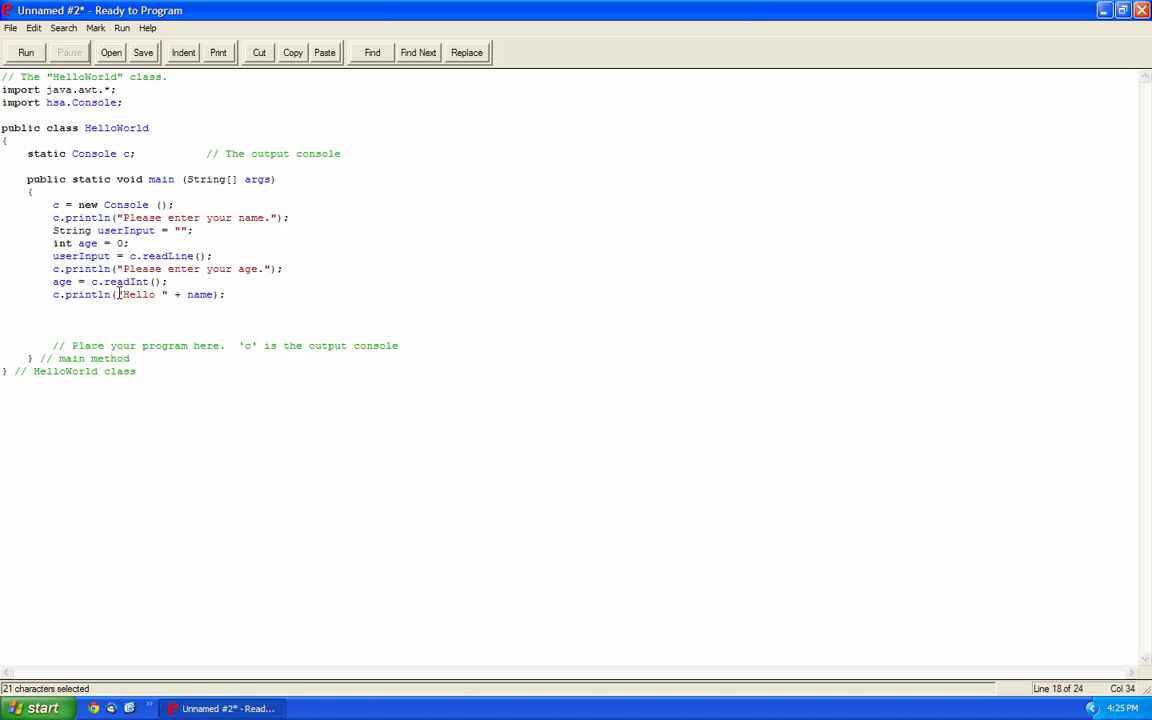
{"action": "type", "text": "userInput +"}
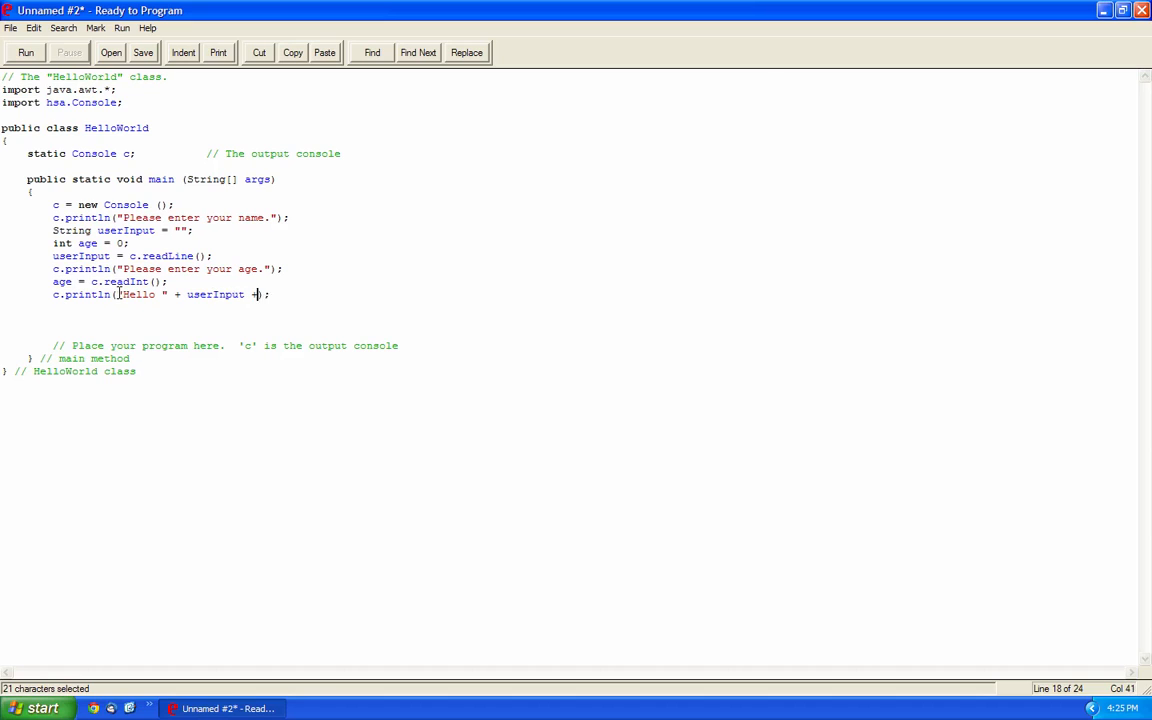
{"action": "type", "text": "\", your age is: \" + age"}
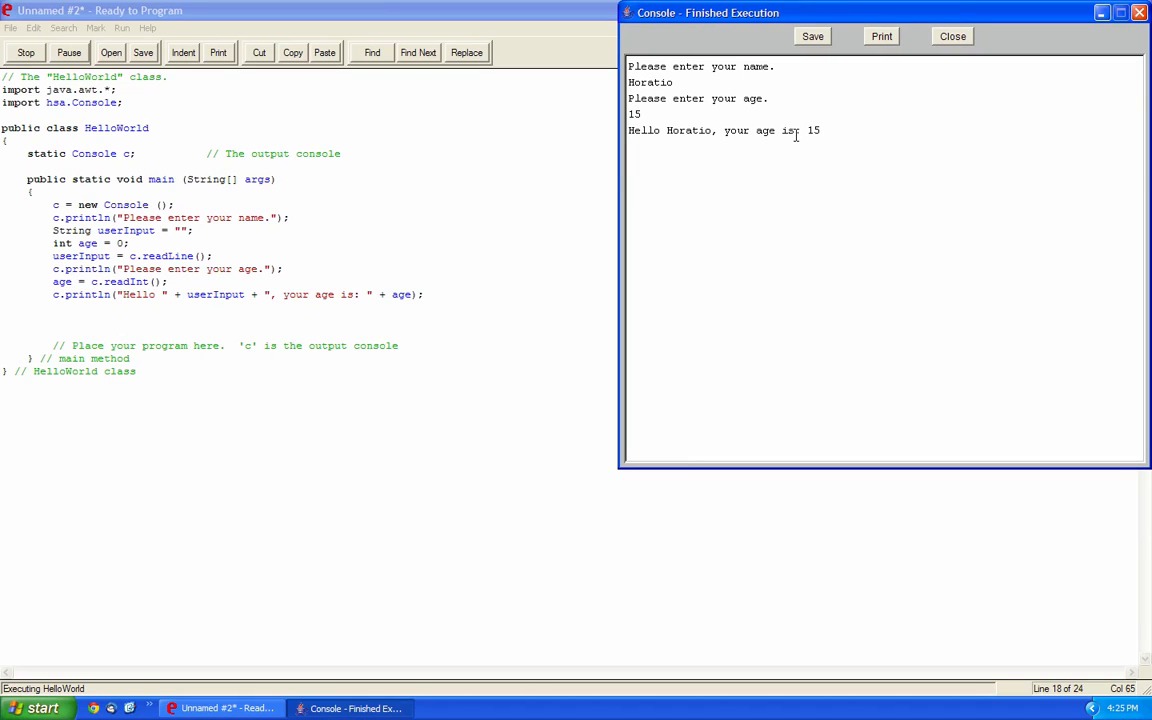
Append + " years." to the greeting and verify a run prints Hello Horatiu, your age is: 15 years.
{"action": "left_click", "coordinate": [951, 36]}
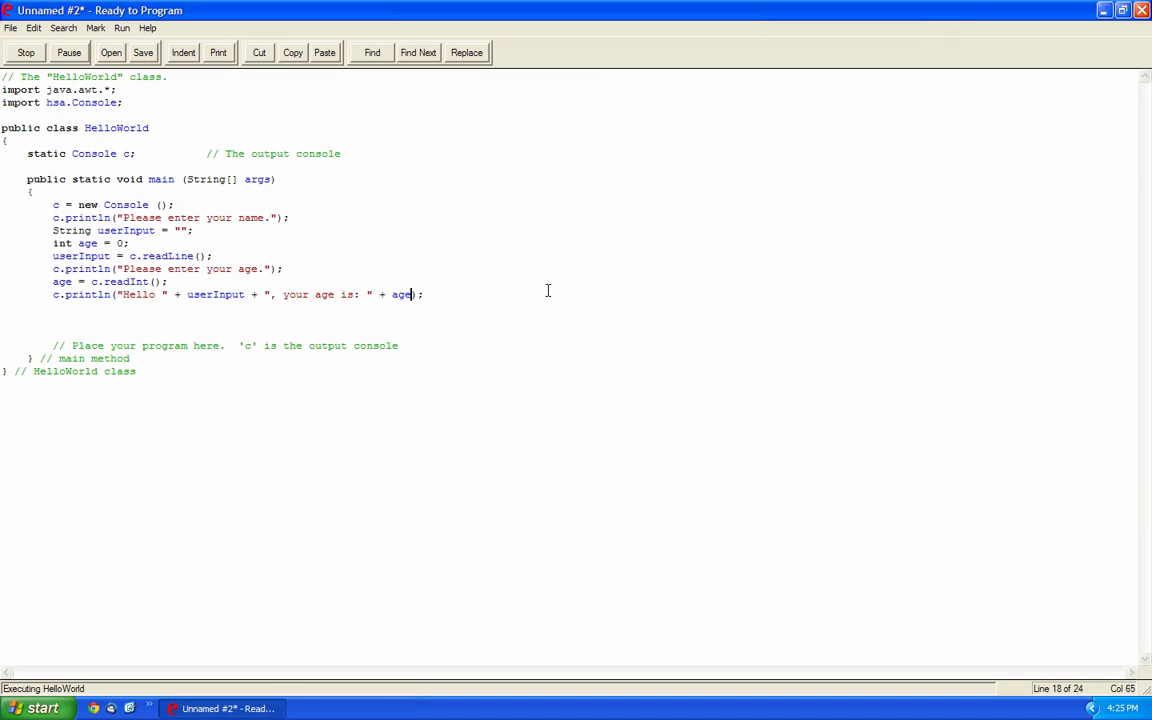
{"action": "type", "text": "+ \"year\""}
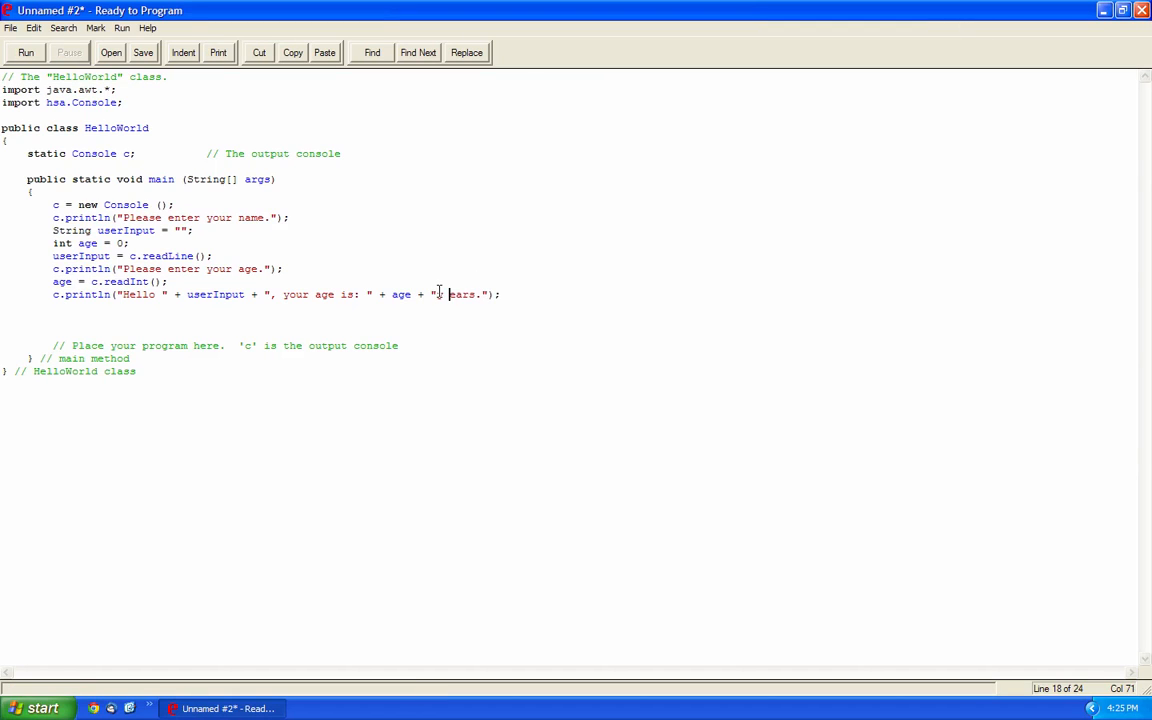
{"action": "left_click", "coordinate": [25, 52]}
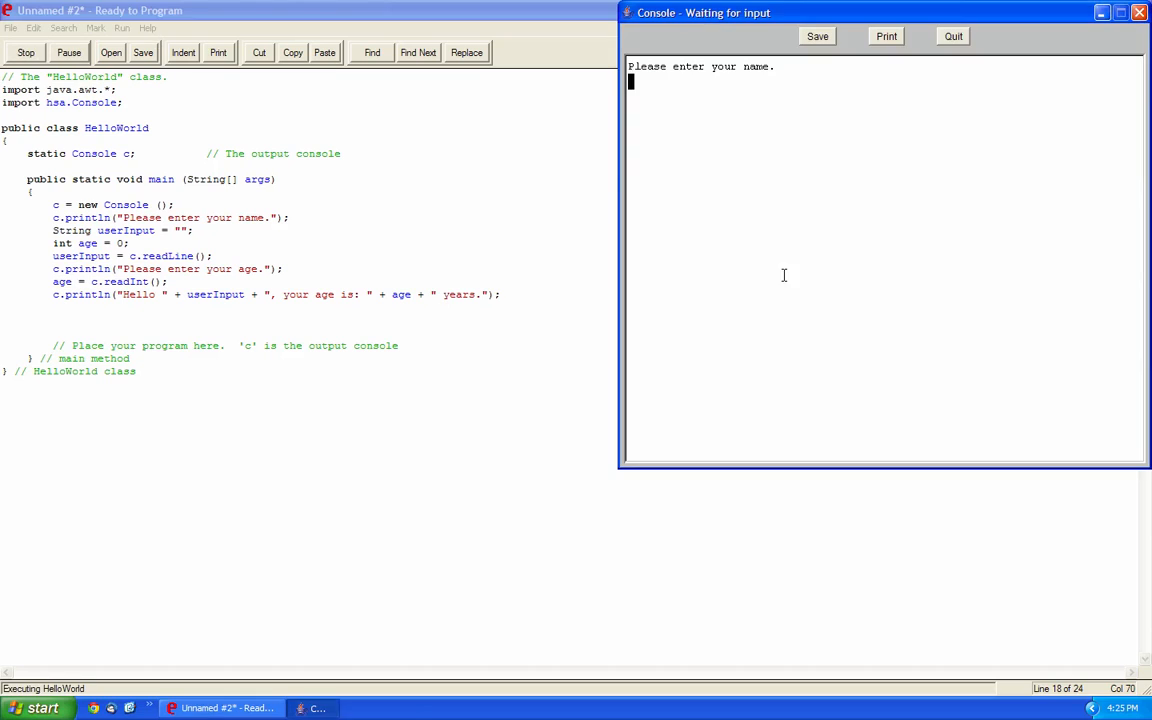
{"action": "type", "text": "Horatiu"}
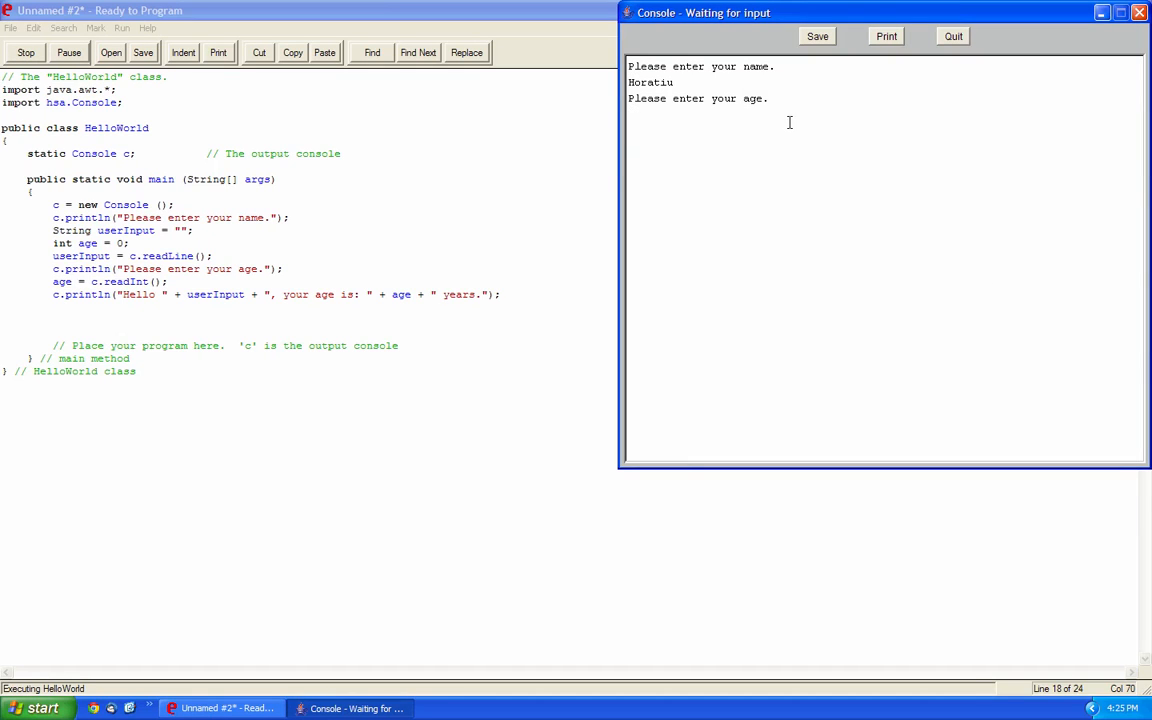
{"action": "type", "text": "15"}
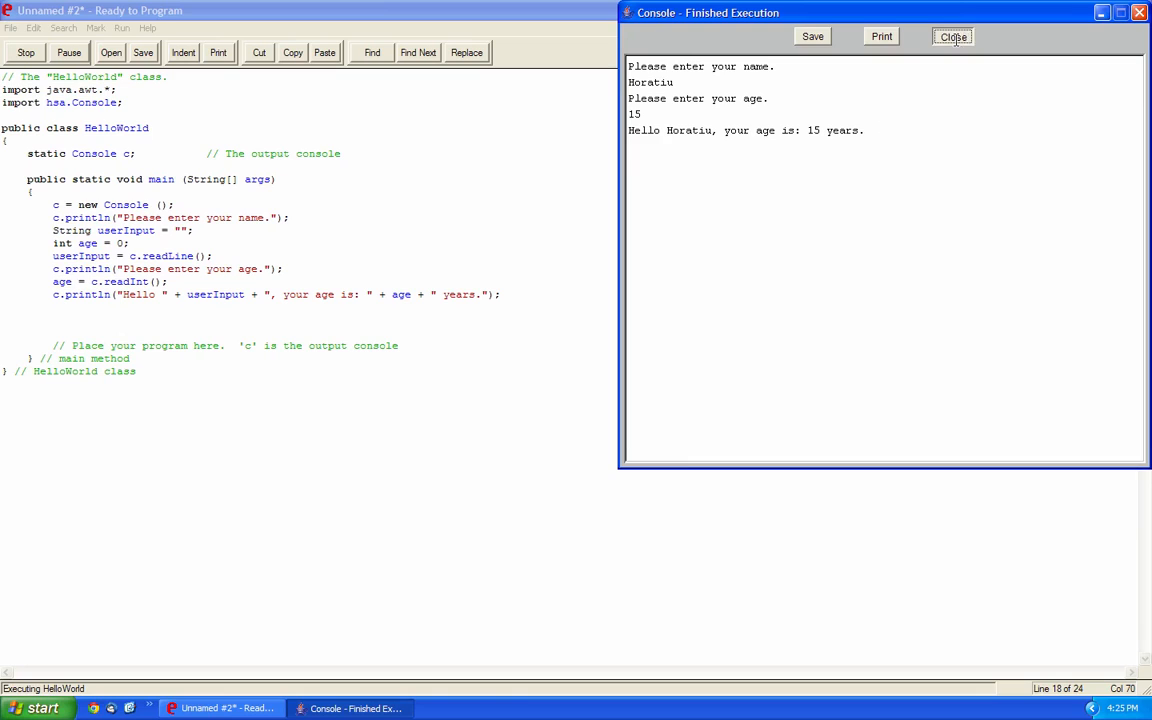
{"action": "left_click", "coordinate": [951, 37]}
{"action": "type", "text": "c.println();"}
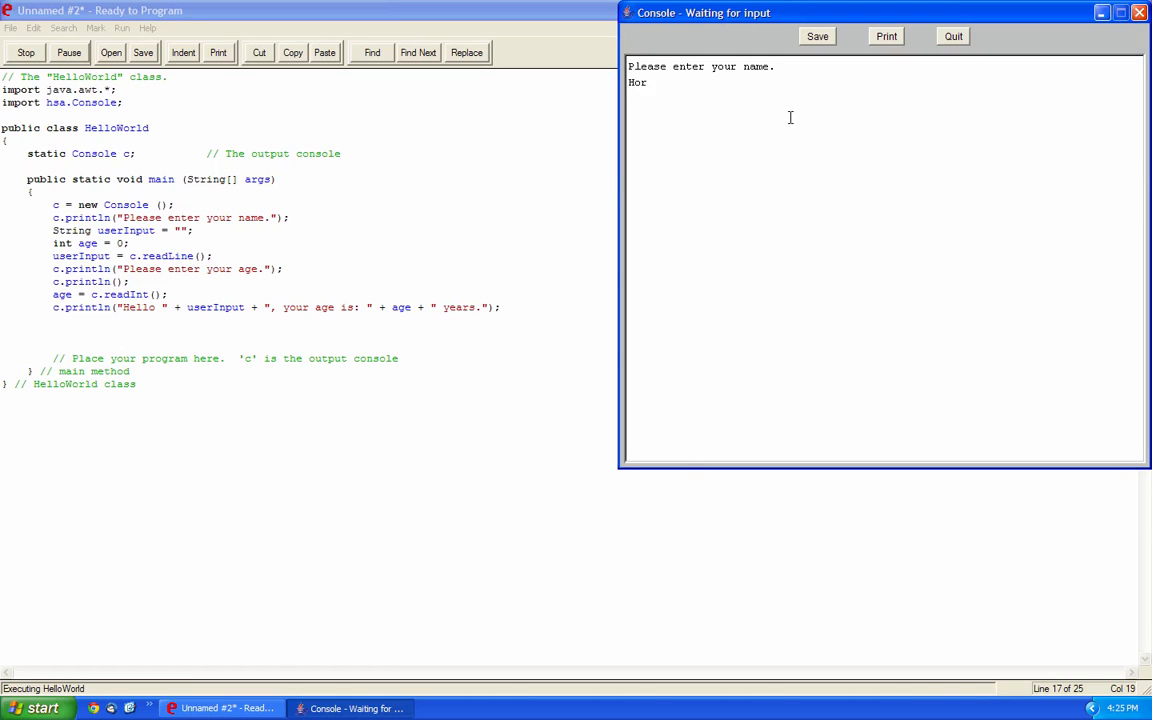
Quit the console and delete the blank c.println(); so the greeting follows readInt directly.
{"action": "key", "text": "enter"}
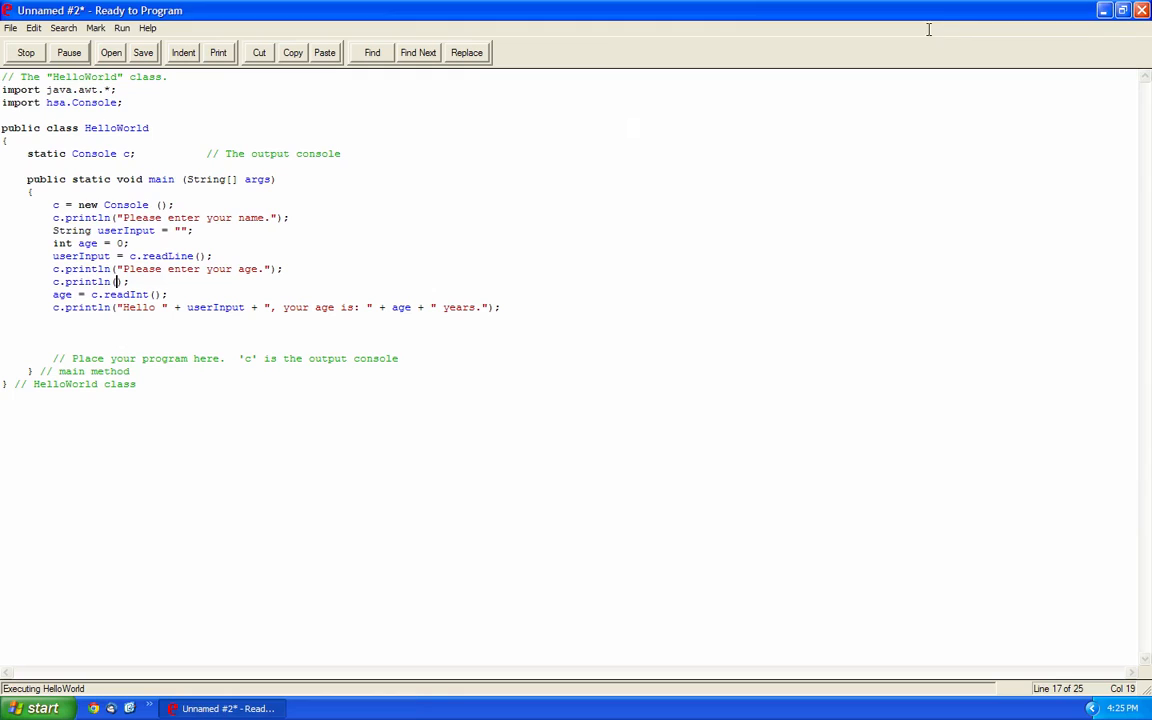
{"action": "triple_click", "coordinate": [80, 281]}
{"action": "type", "text": "c."}
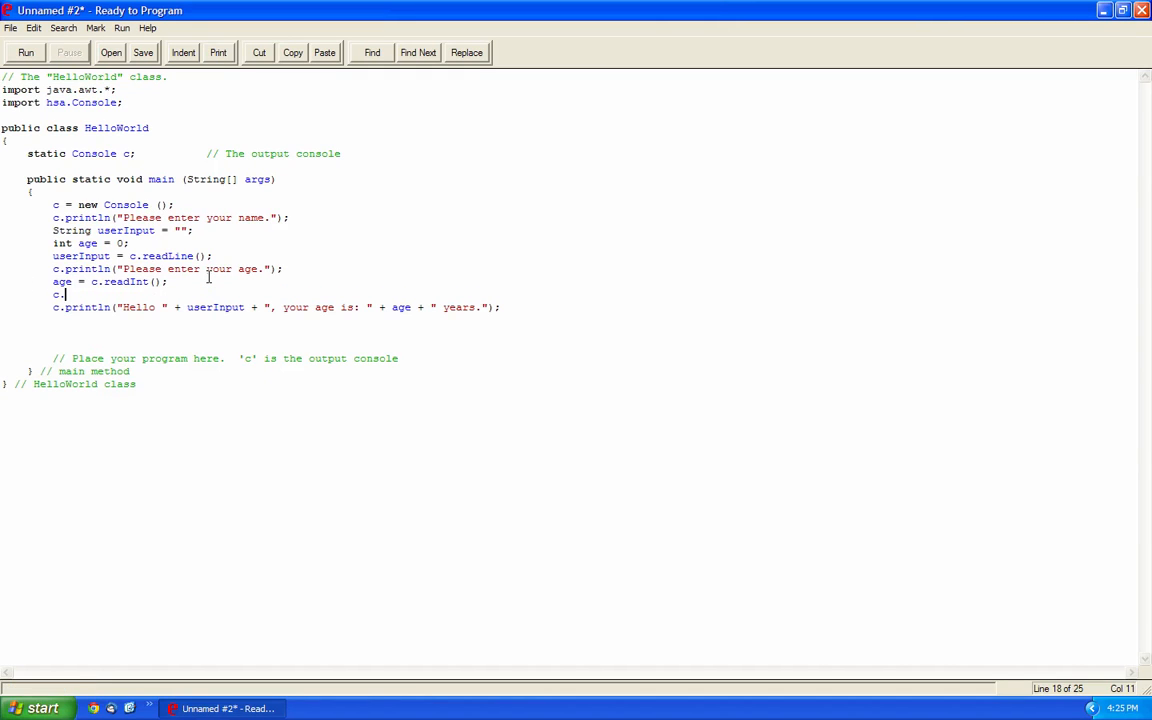
{"action": "type", "text": "println();"}
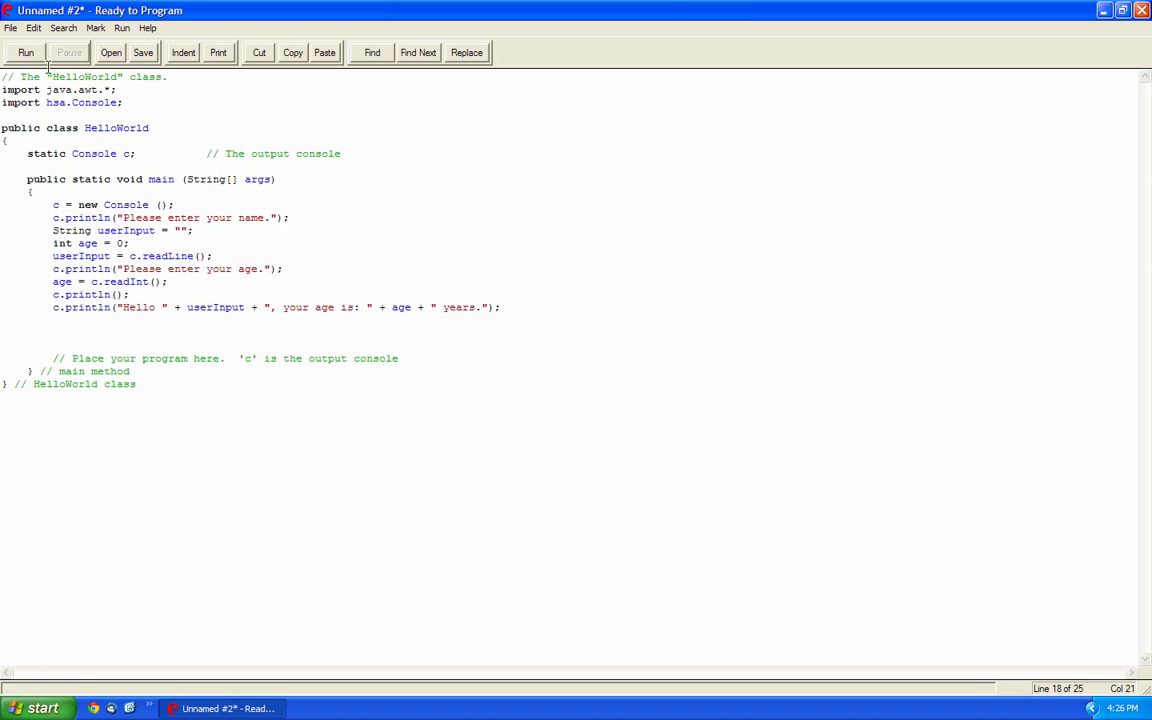
{"action": "type", "text": "Horat"}
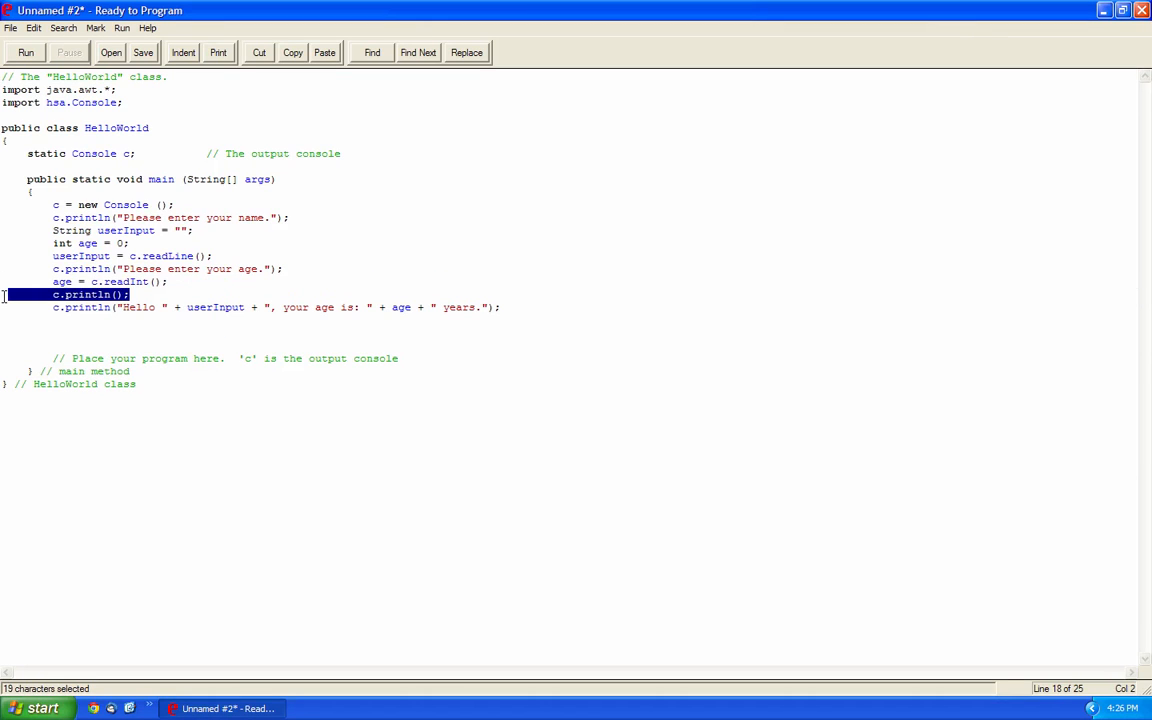
{"action": "key", "text": "Delete"}
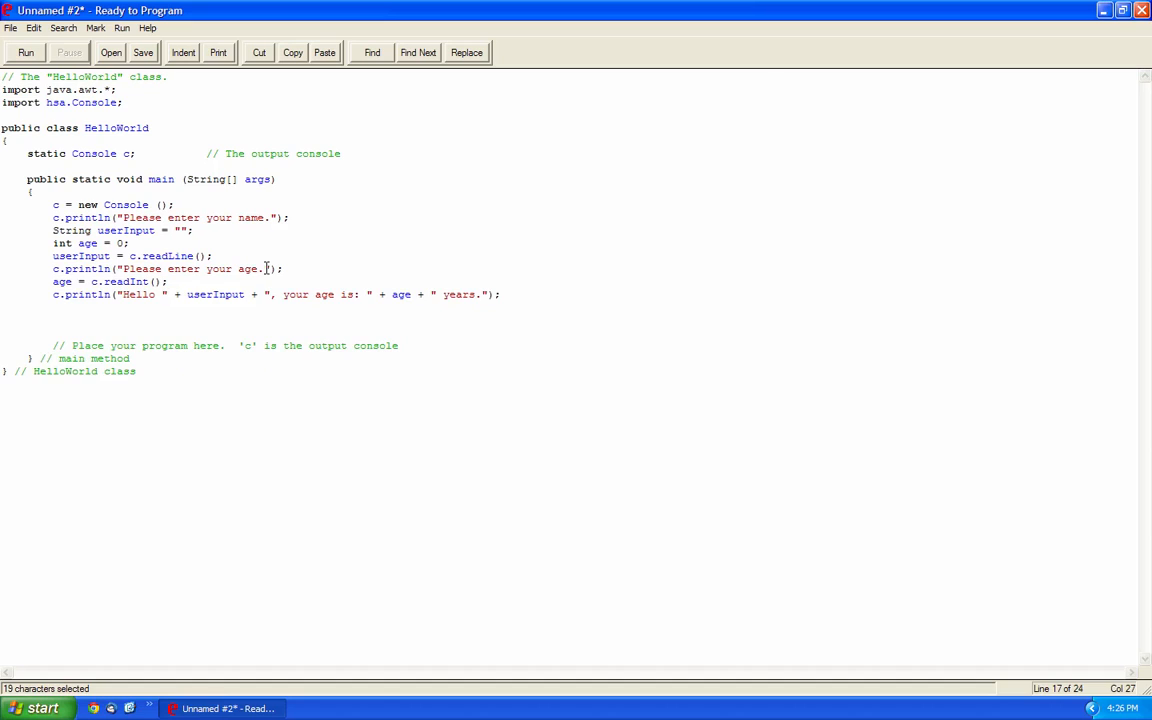